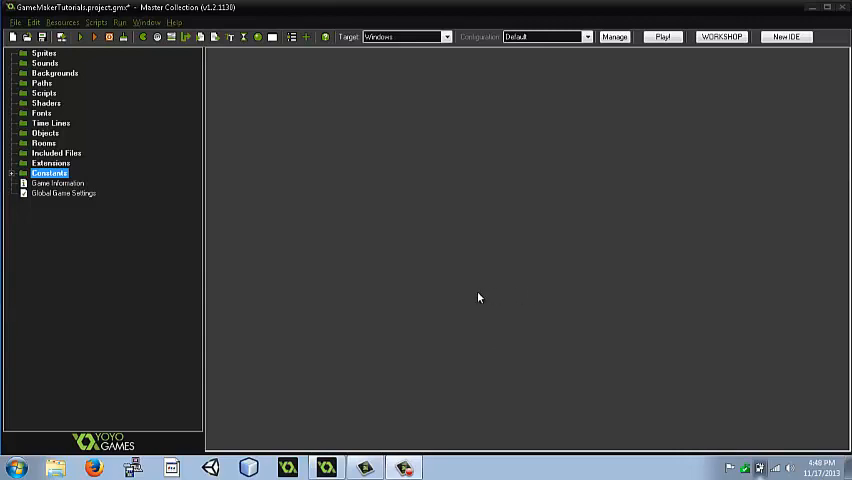
mouse_move(271, 207)
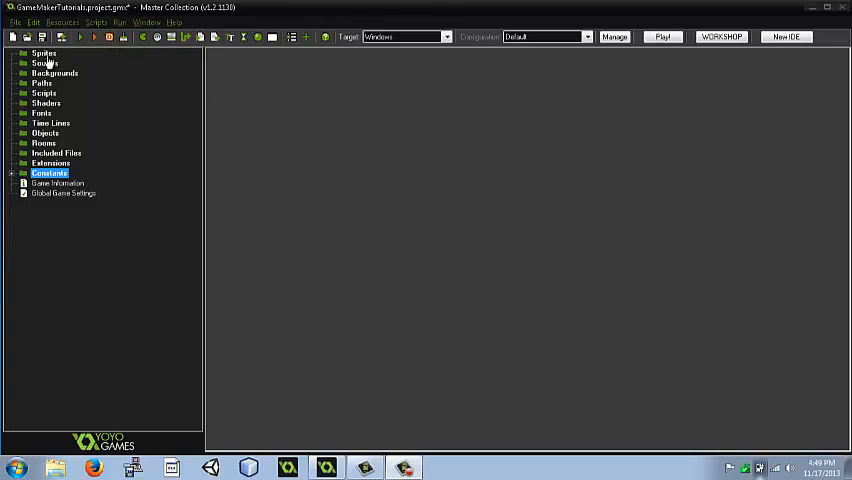
Step: Open the Sprites folder's context menu in the resource tree
right_click(44, 53)
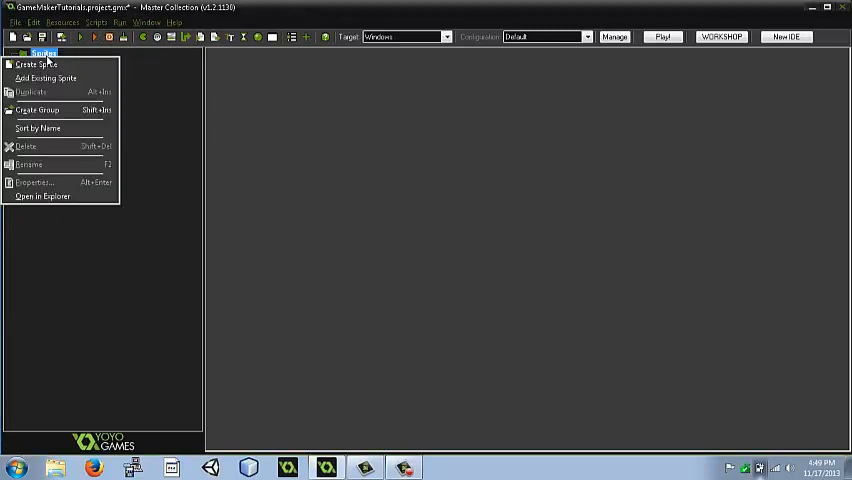
Step: Create a sprite named spr_player and start editing a new 32x32 image
left_click(37, 64)
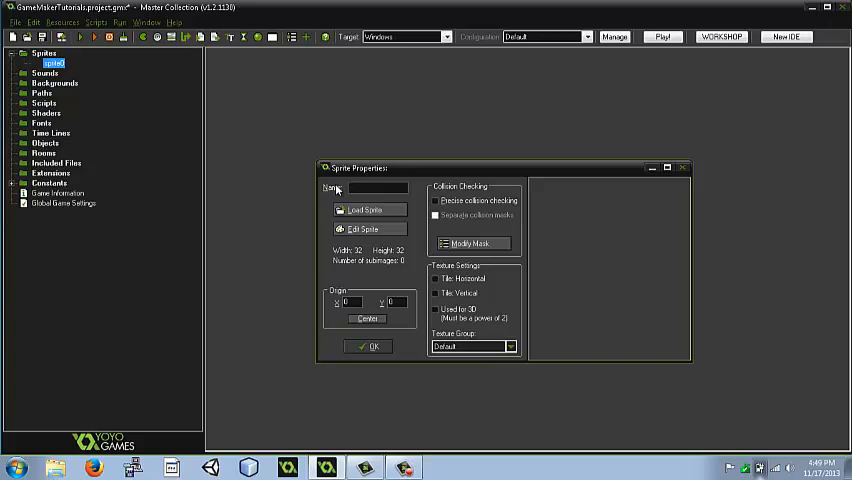
type("spr_player")
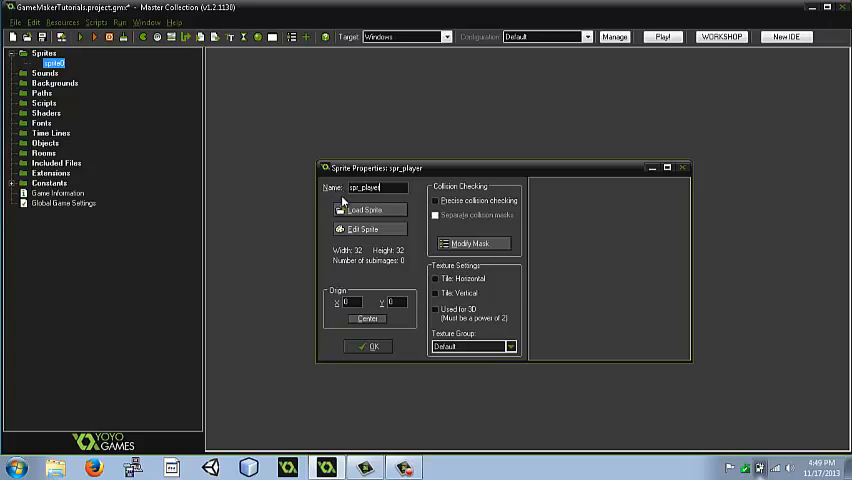
left_click(362, 229)
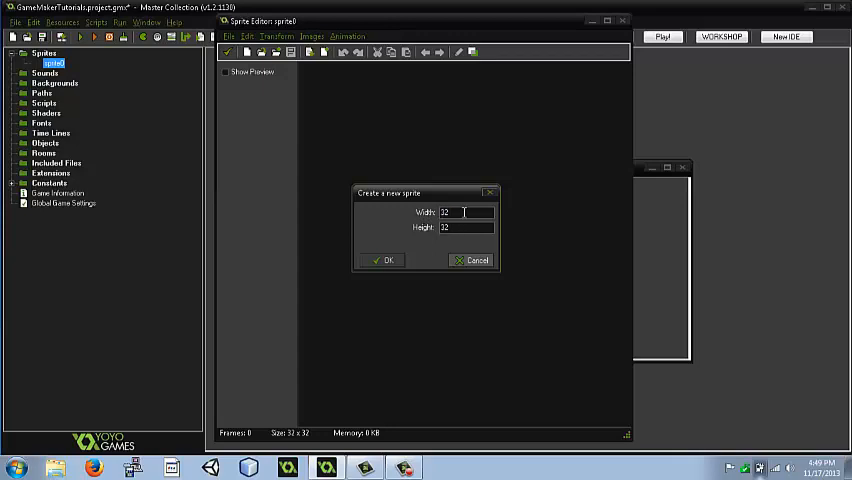
Step: Confirm the 32x32 size and paint the whole spr_player canvas solid orange
left_click(384, 260)
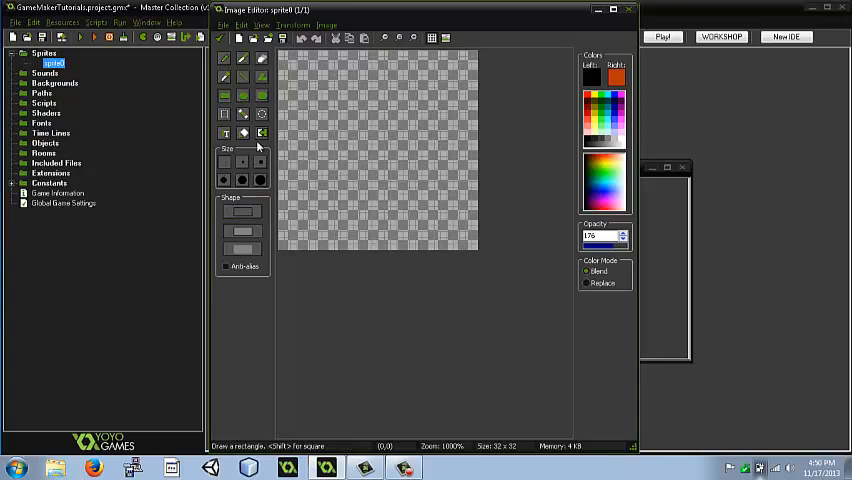
left_click_drag(283, 52, 428, 247)
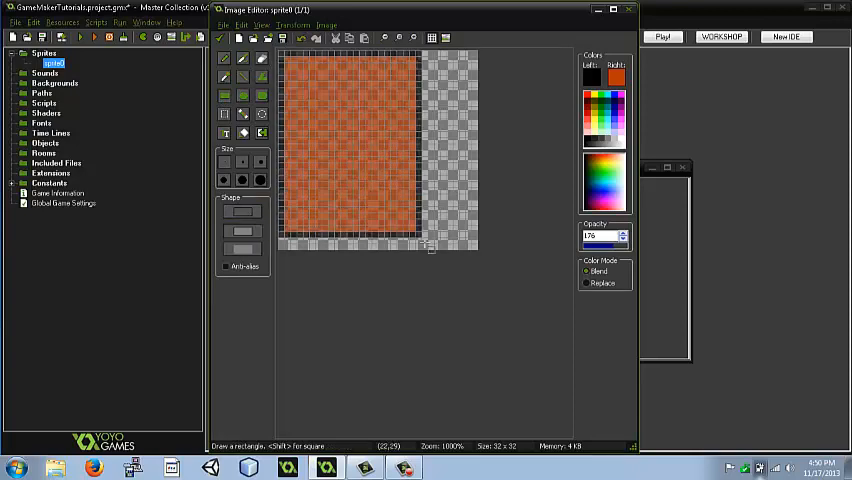
left_click_drag(430, 248, 480, 250)
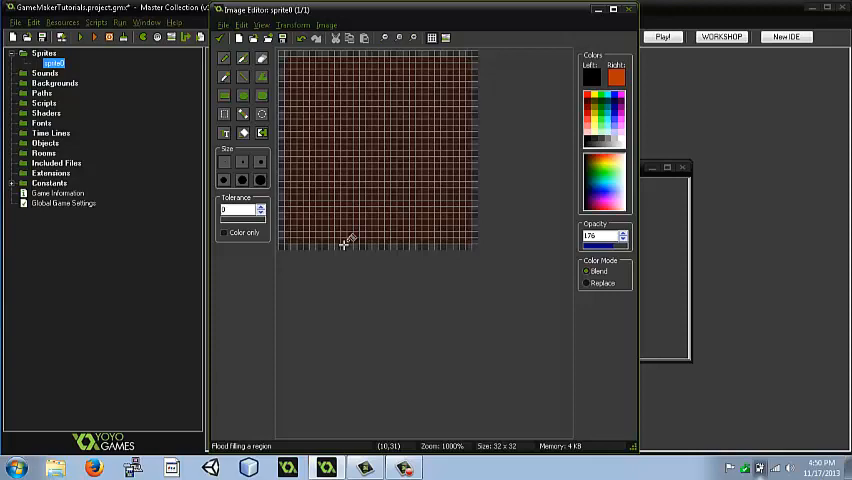
left_click(340, 244)
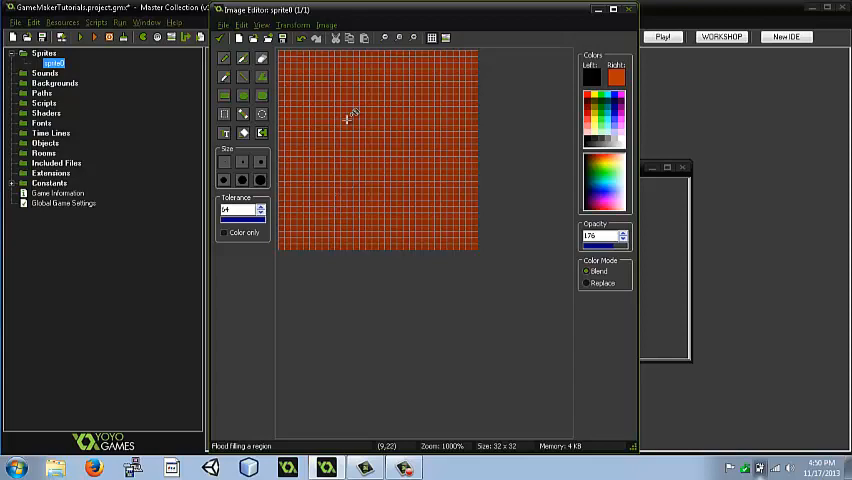
left_click(418, 147)
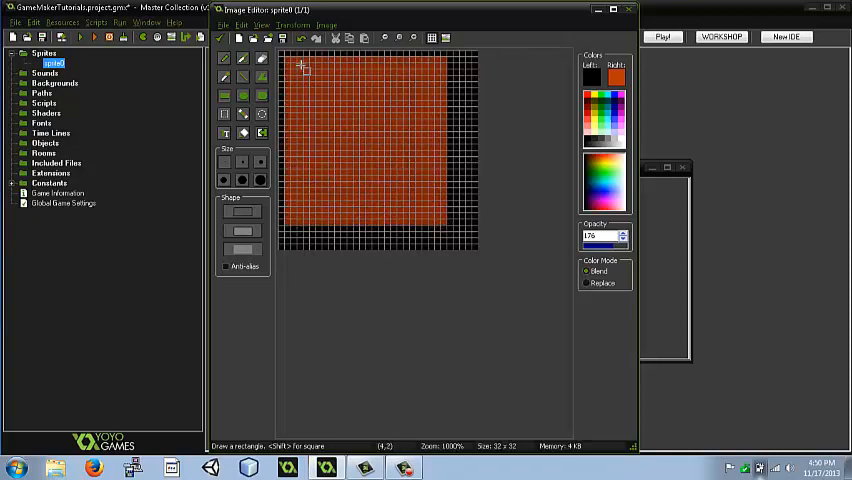
left_click_drag(300, 67, 470, 245)
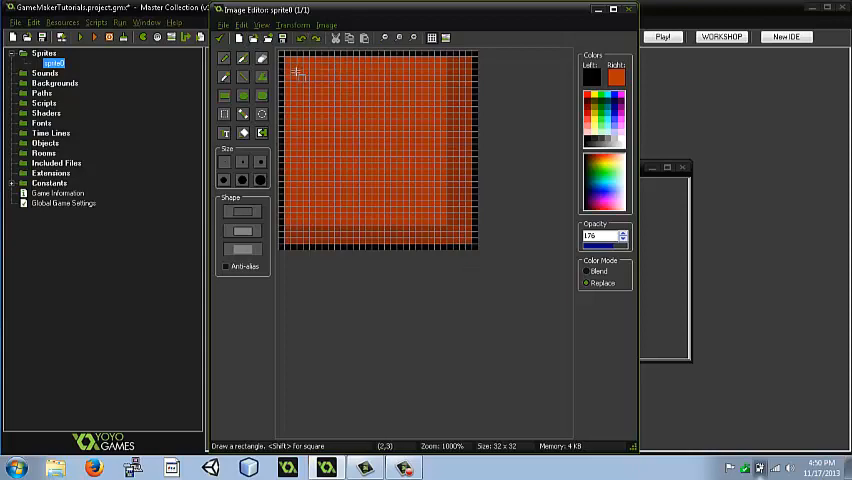
left_click_drag(295, 72, 460, 243)
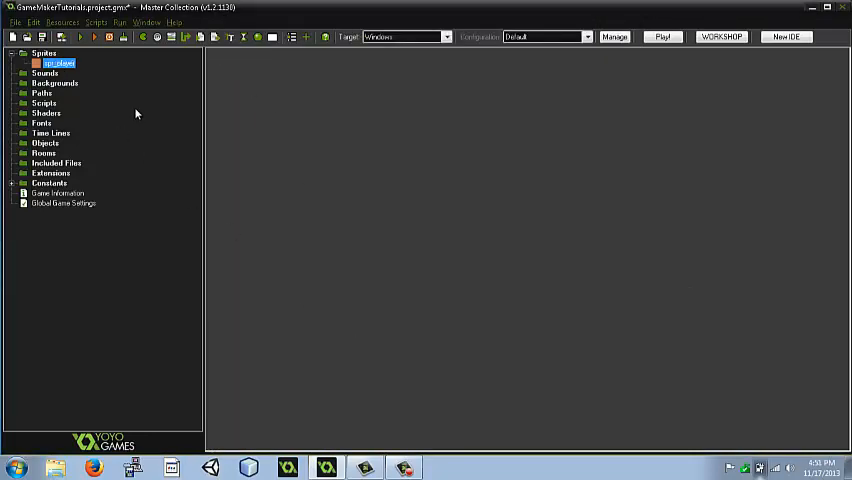
double_click(57, 63)
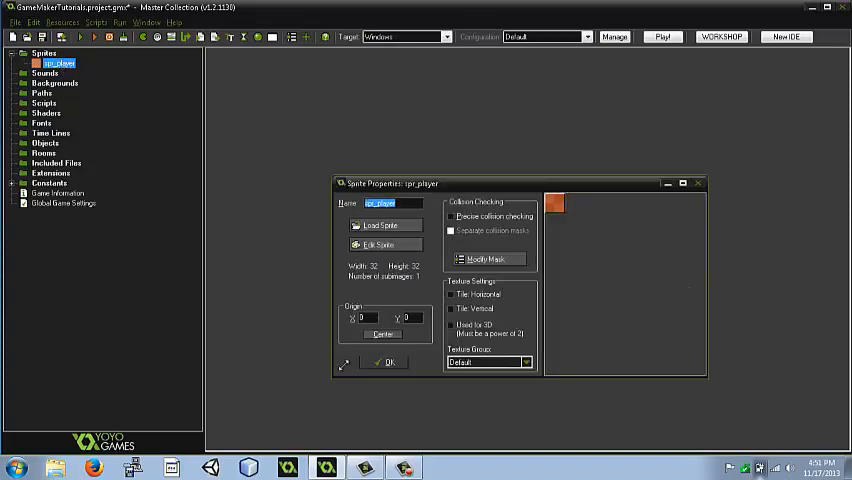
left_click(389, 362)
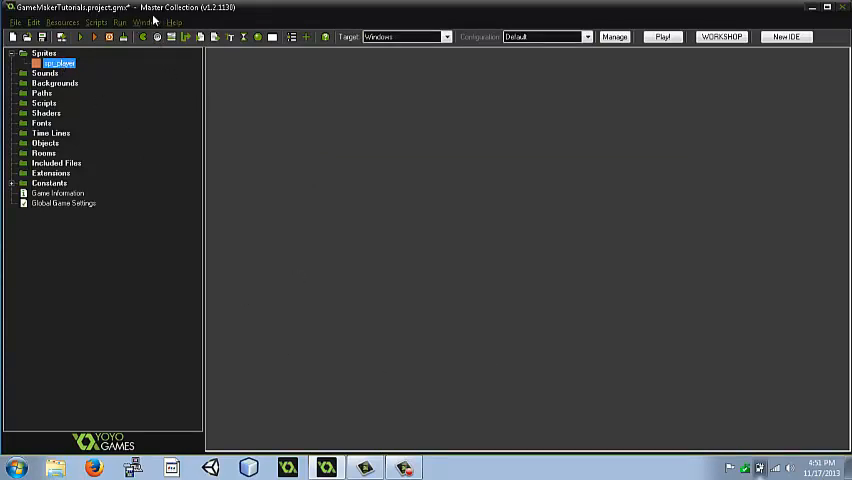
mouse_move(365, 378)
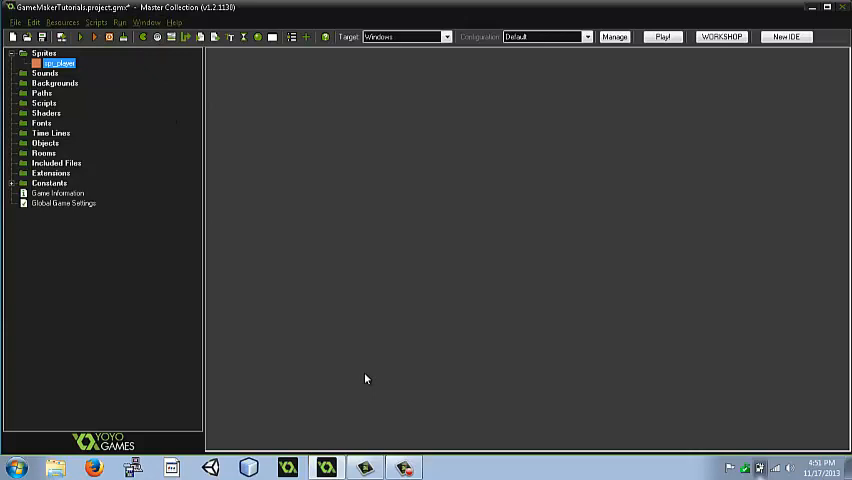
mouse_move(304, 268)
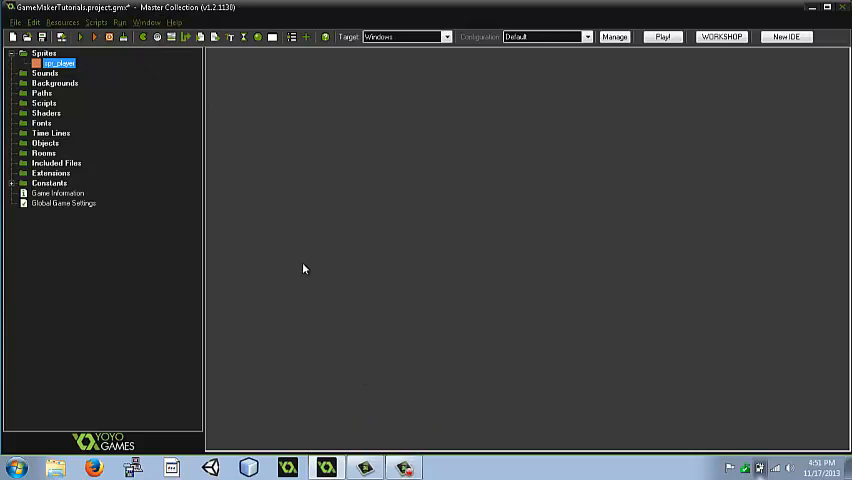
mouse_move(45, 73)
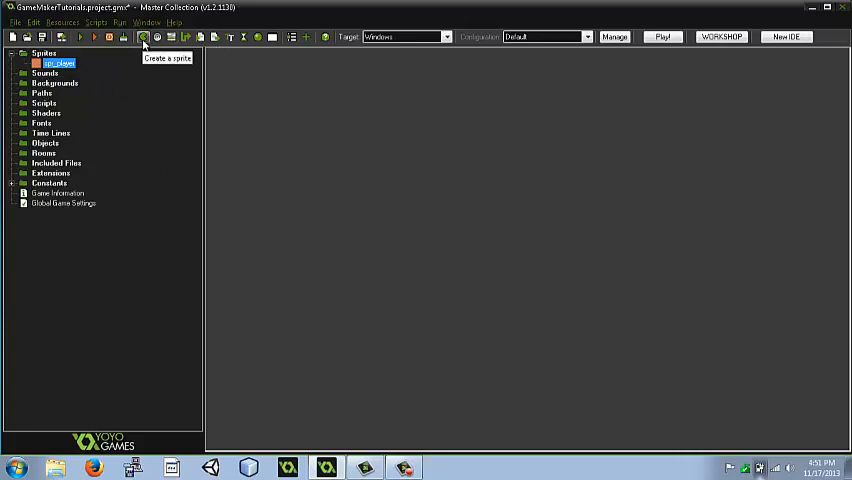
mouse_move(258, 37)
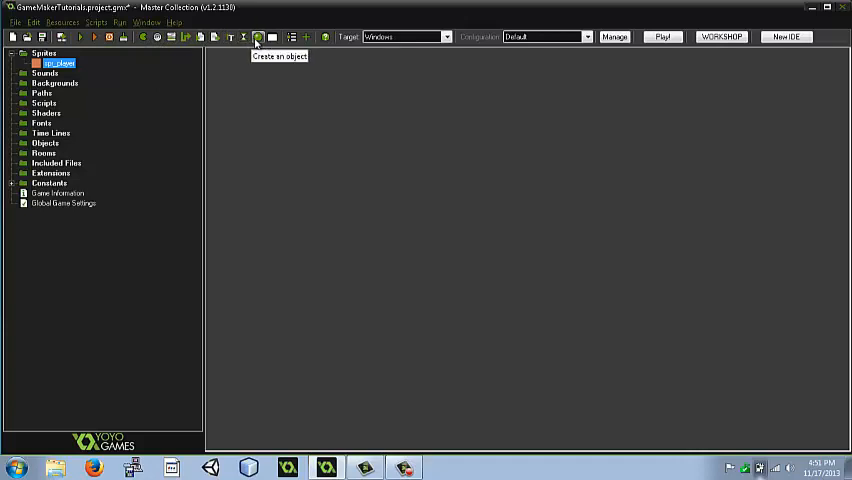
right_click(43, 53)
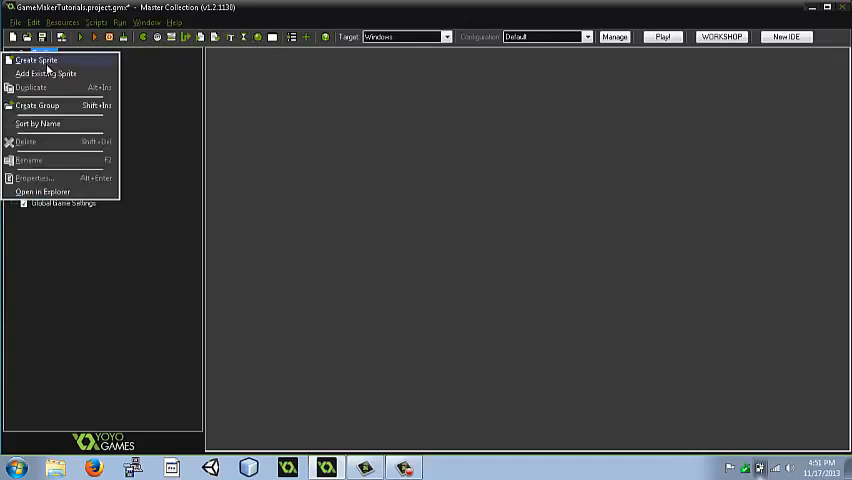
left_click(36, 60)
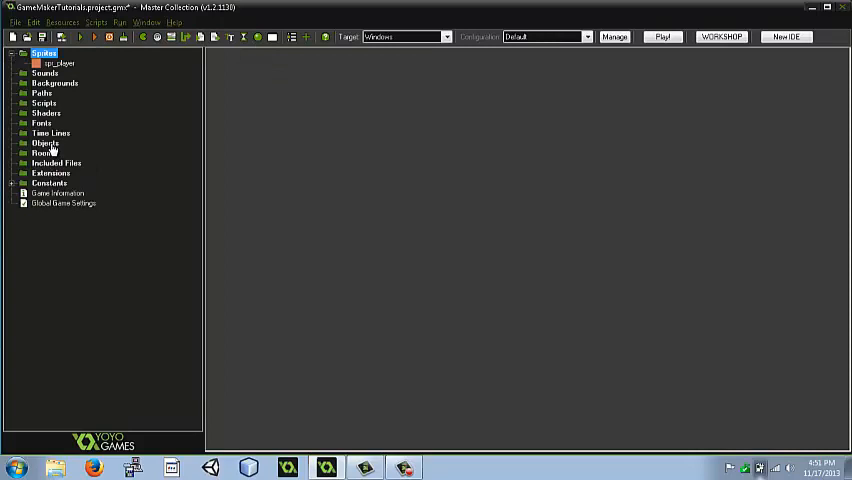
left_click(45, 143)
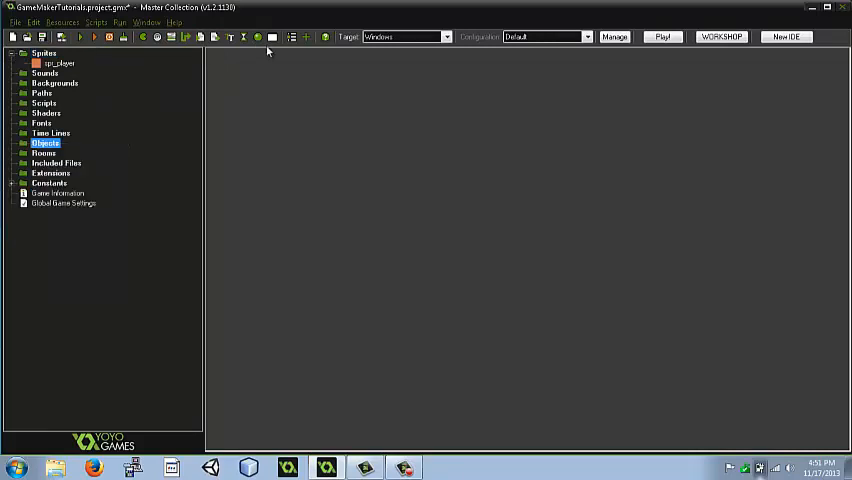
Step: Create object obj_player and assign it the spr_player sprite
double_click(55, 152)
type("obj_")
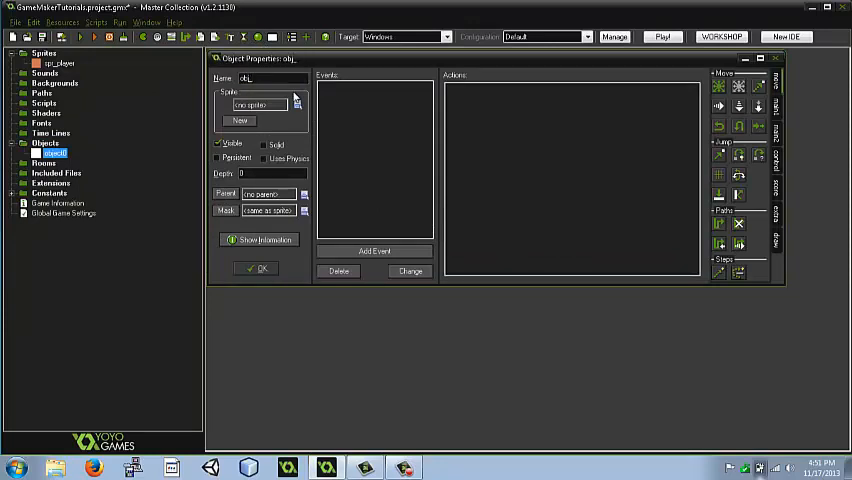
type("player")
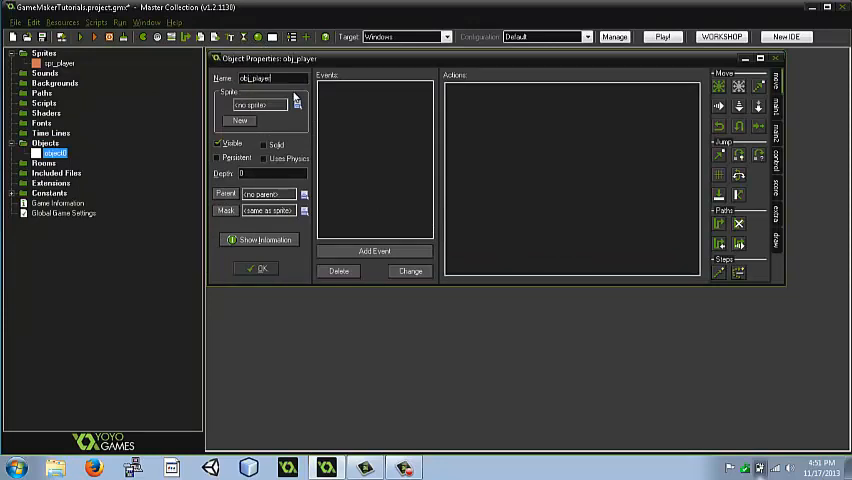
left_click(297, 104)
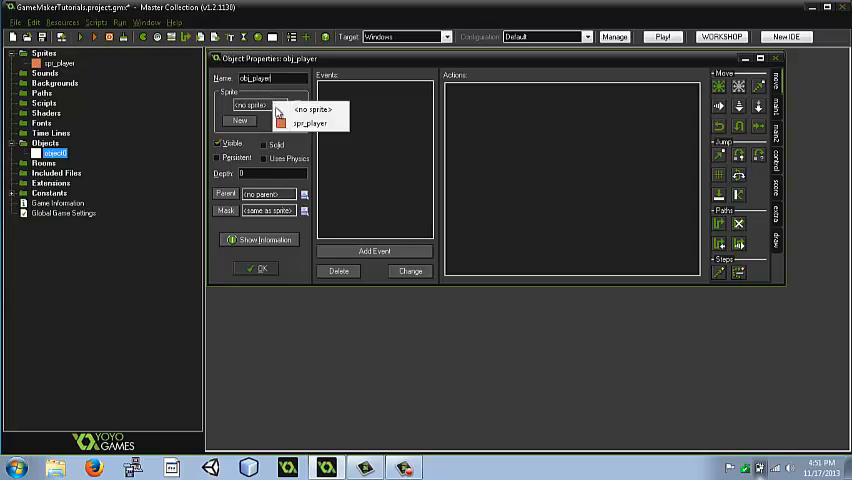
left_click(310, 123)
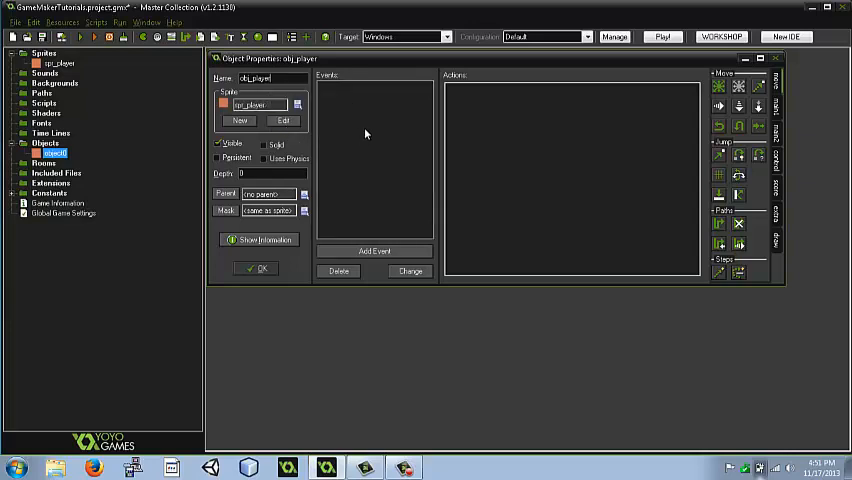
right_click(365, 134)
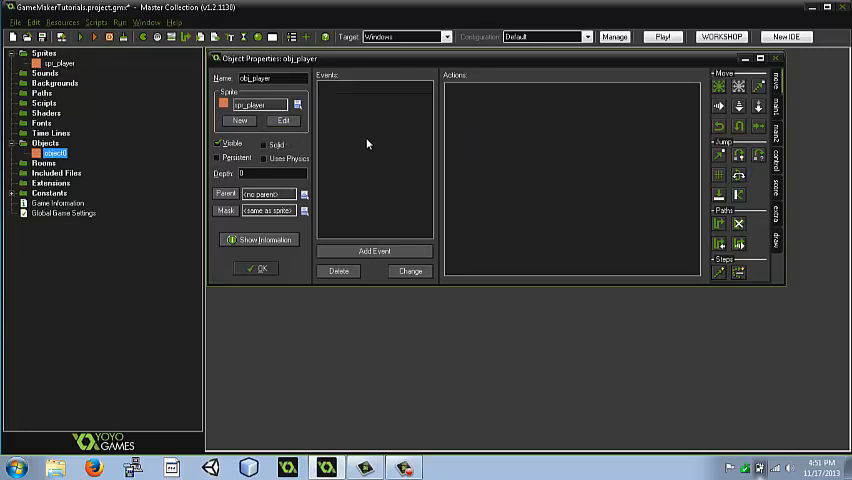
mouse_move(507, 172)
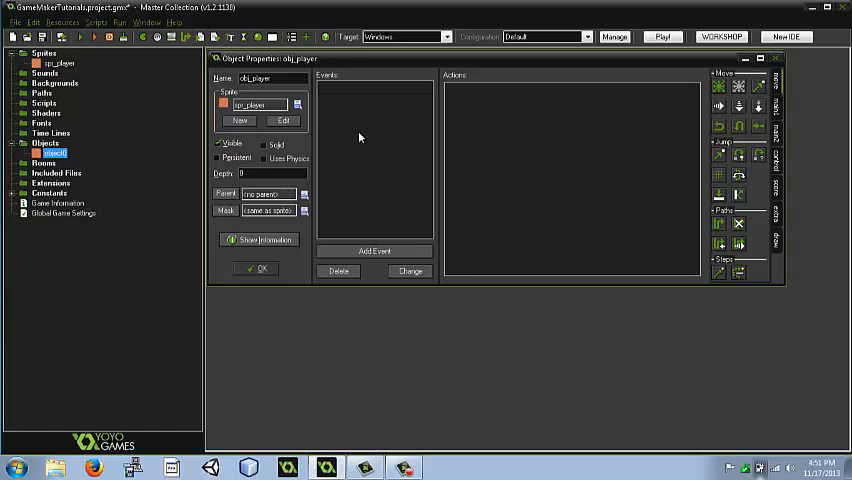
mouse_move(490, 221)
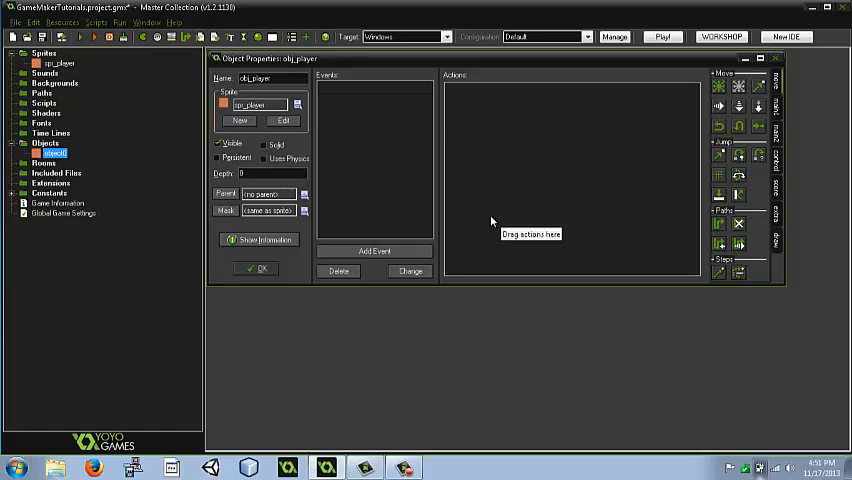
Step: Add a Left key press event with Move Fixed left at speed 8
right_click(375, 175)
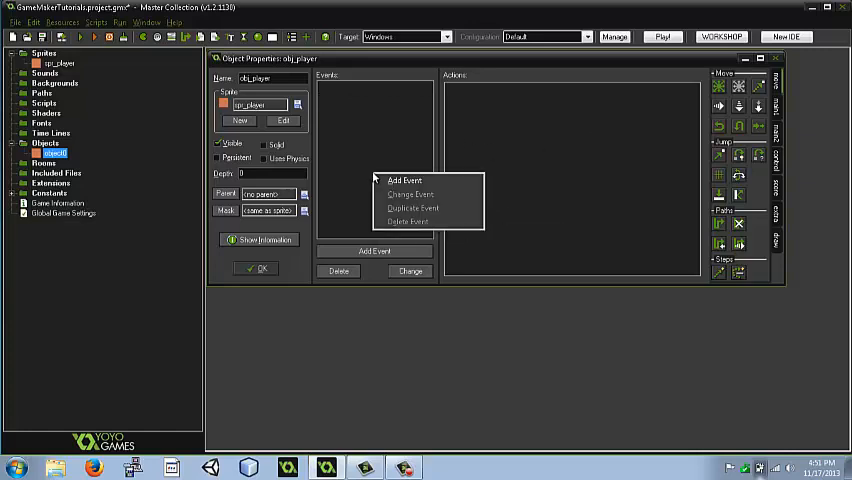
left_click(404, 180)
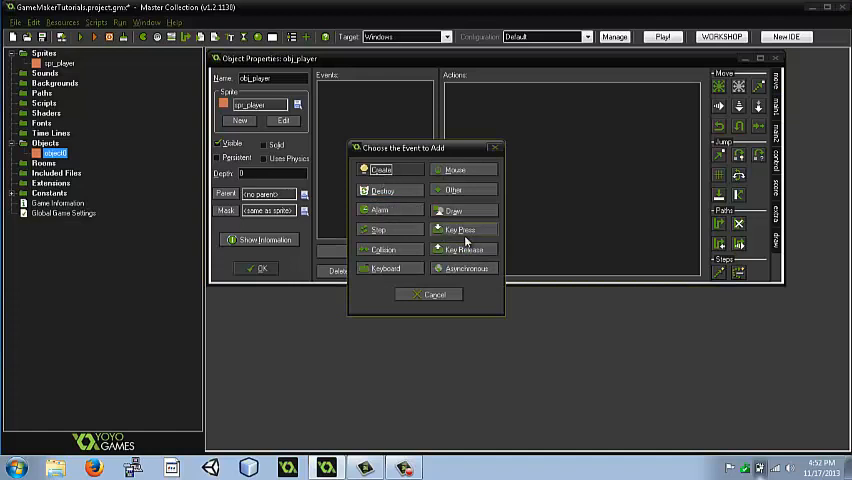
mouse_move(385, 268)
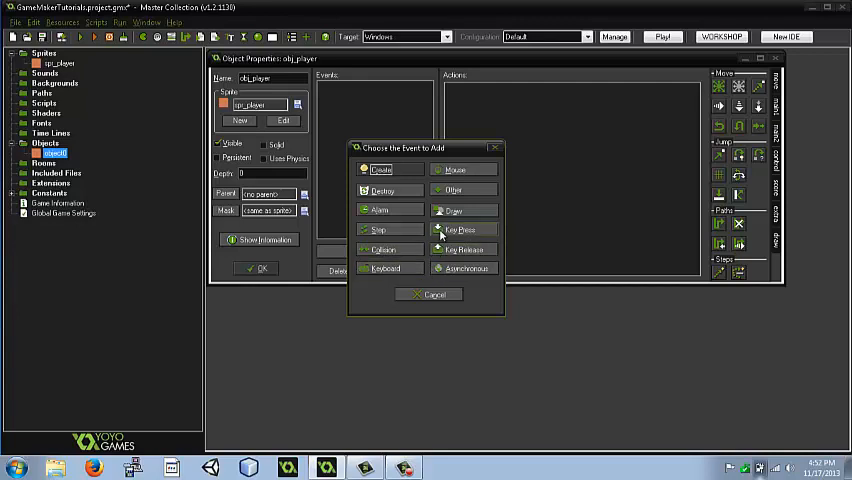
left_click(460, 230)
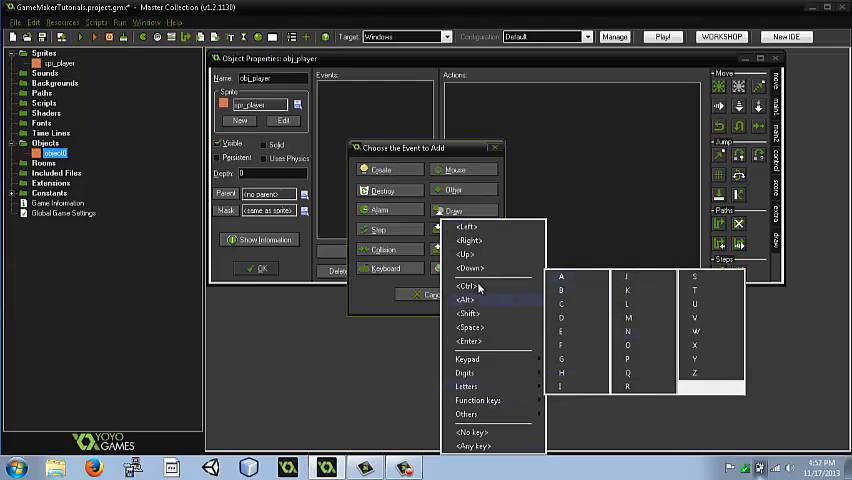
left_click(466, 227)
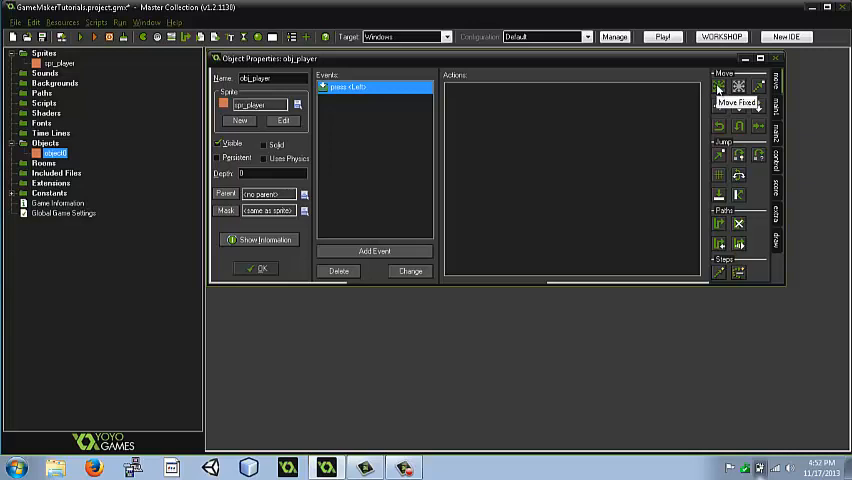
left_click(718, 85)
type("8")
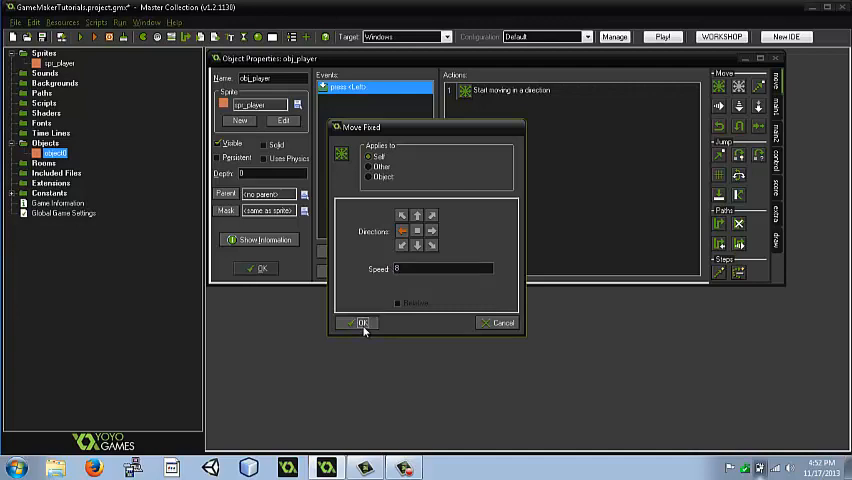
left_click(360, 323)
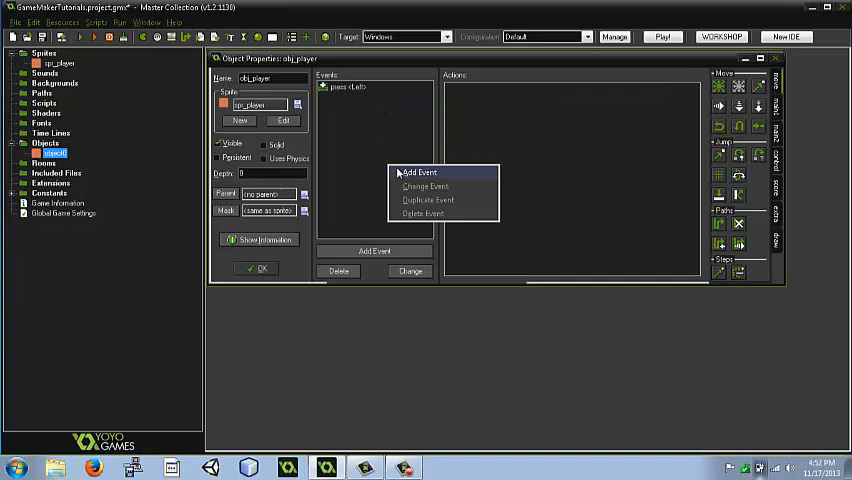
Step: Add a Left key release event with a movement action to obj_player
left_click(420, 172)
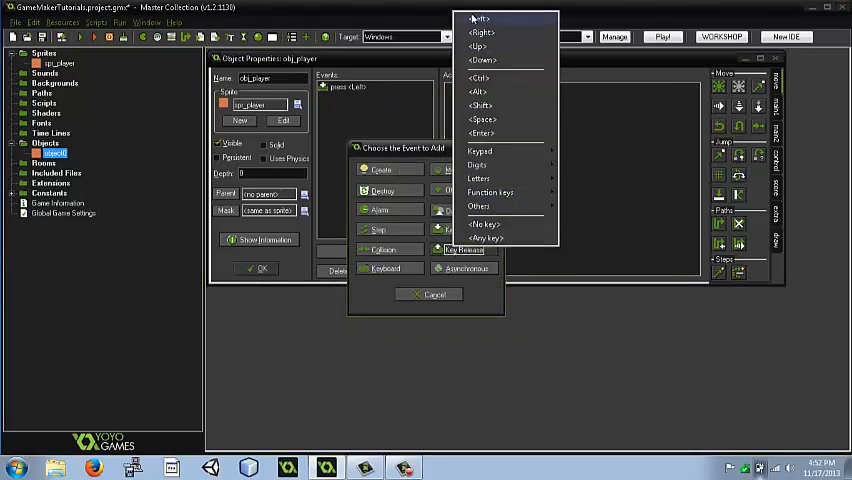
left_click(481, 19)
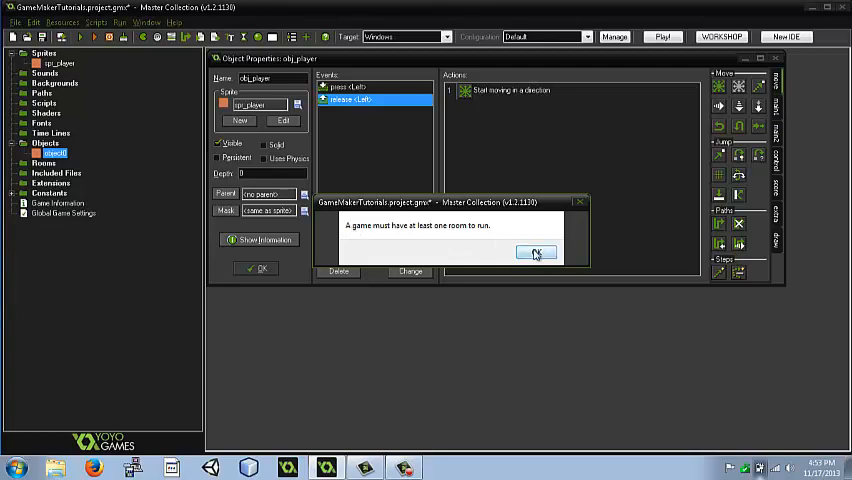
Step: Dismiss the no-room warning and create room0 with a green background colour
left_click(536, 253)
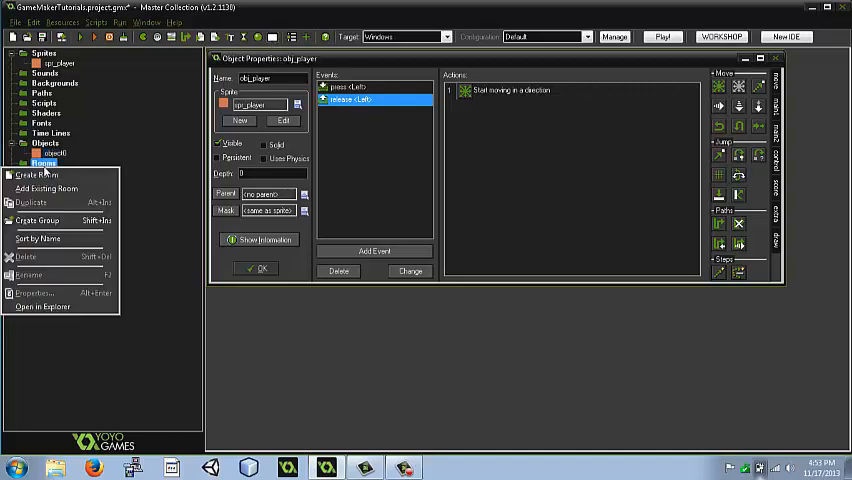
left_click(37, 175)
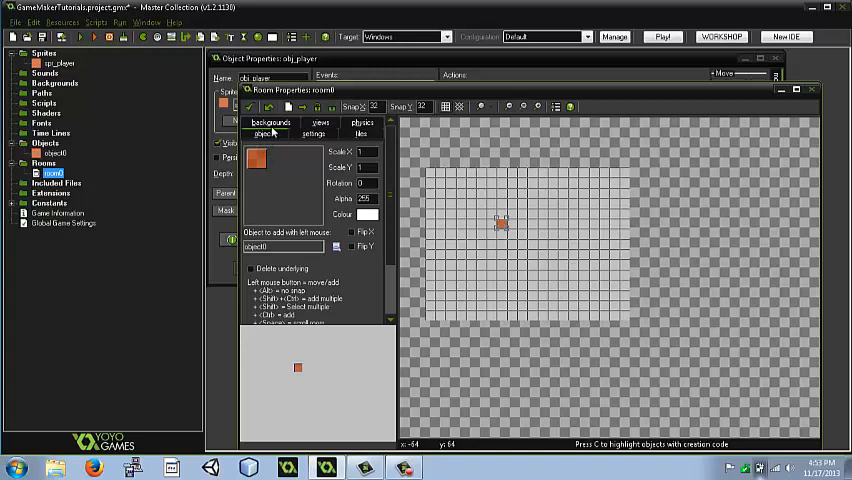
left_click(270, 123)
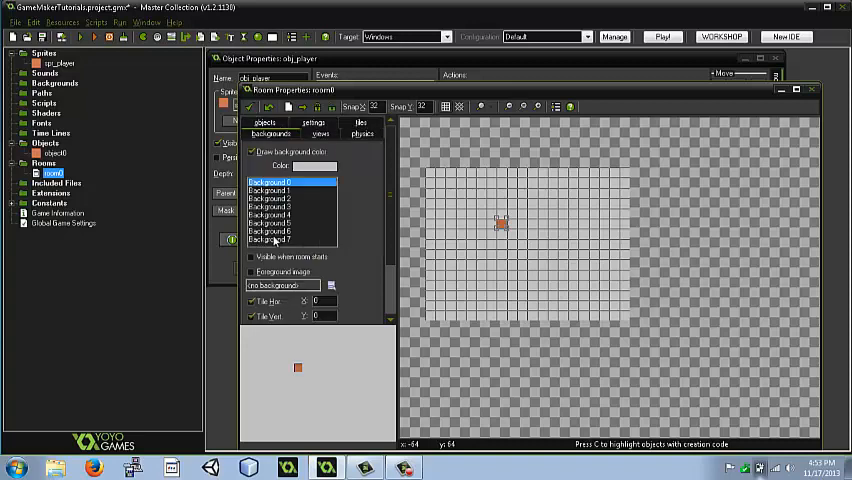
left_click(315, 166)
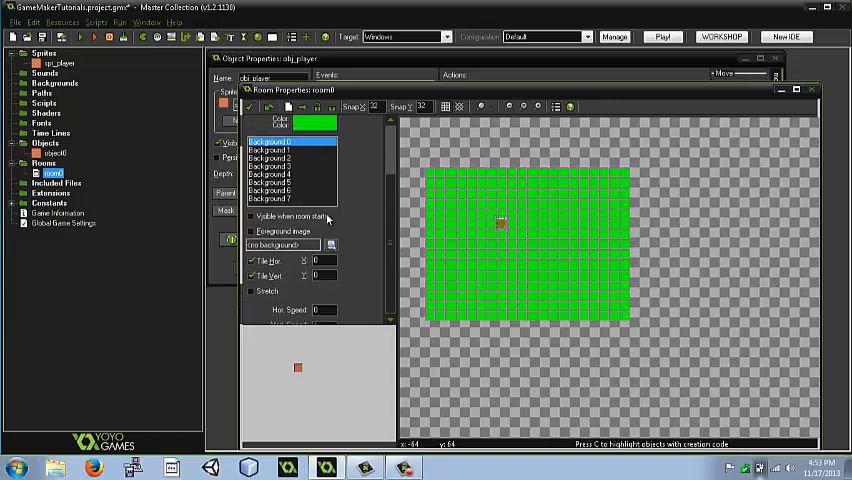
left_click(320, 121)
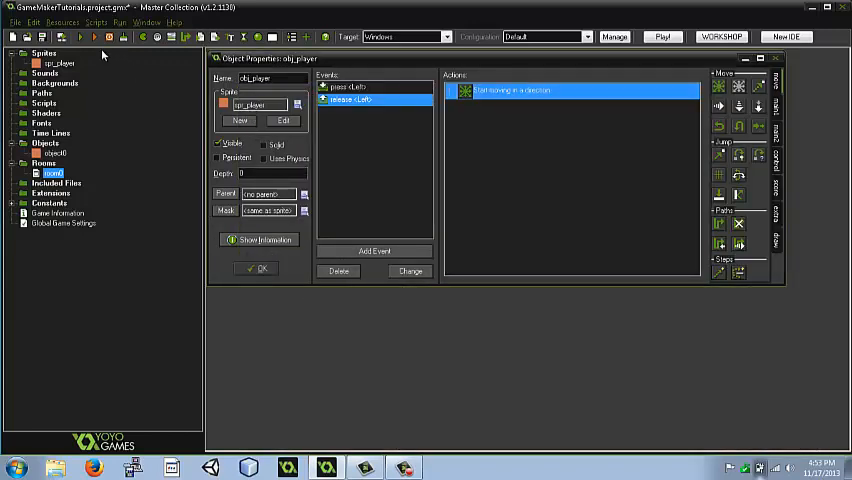
Step: Open room0 and place an obj_player instance in the middle of it
left_click(52, 153)
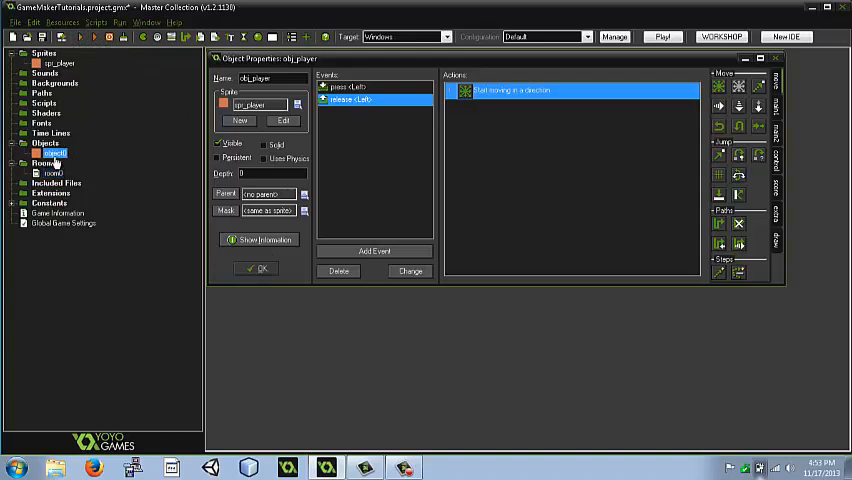
double_click(50, 172)
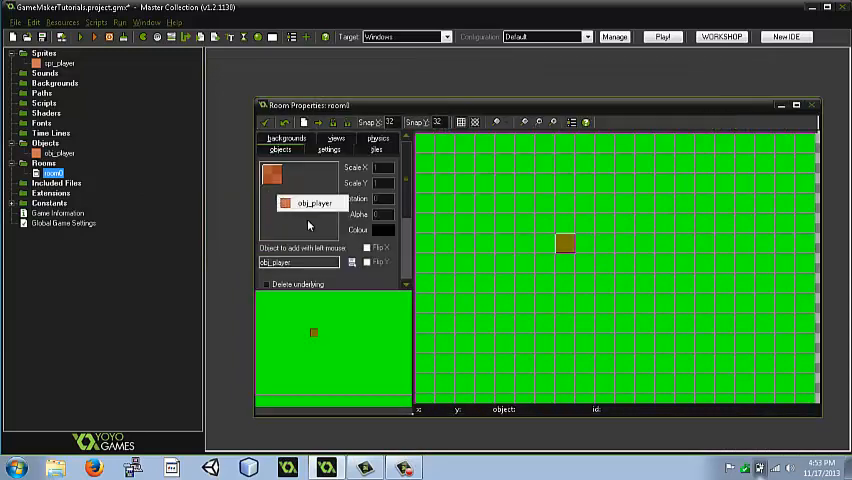
left_click(563, 243)
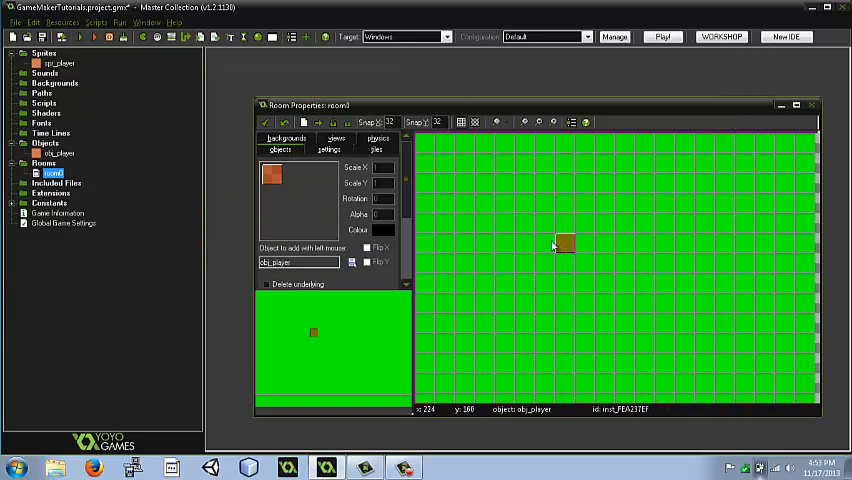
left_click(812, 105)
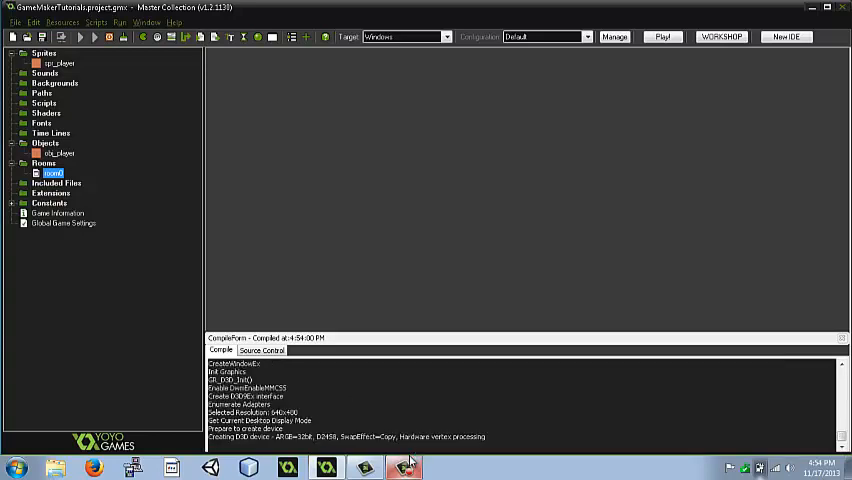
Step: Bring the running game window to the front to close the test run
left_click(661, 37)
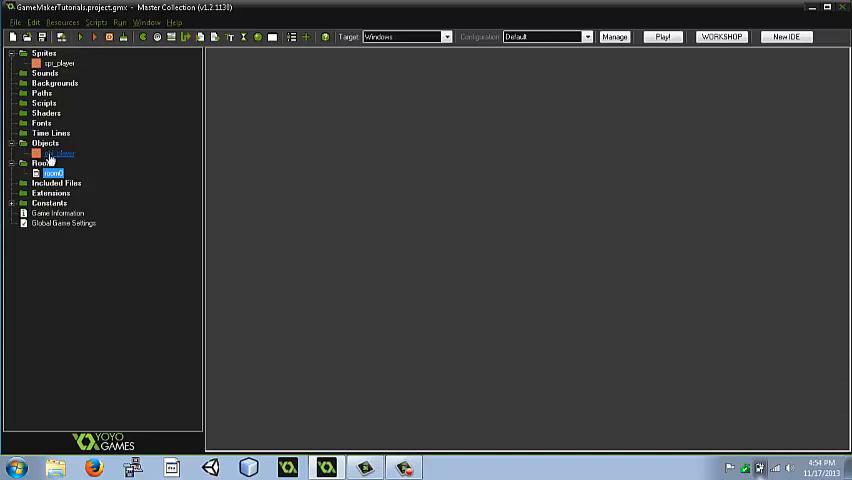
Step: Reopen obj_player and add a Right key press event
double_click(58, 153)
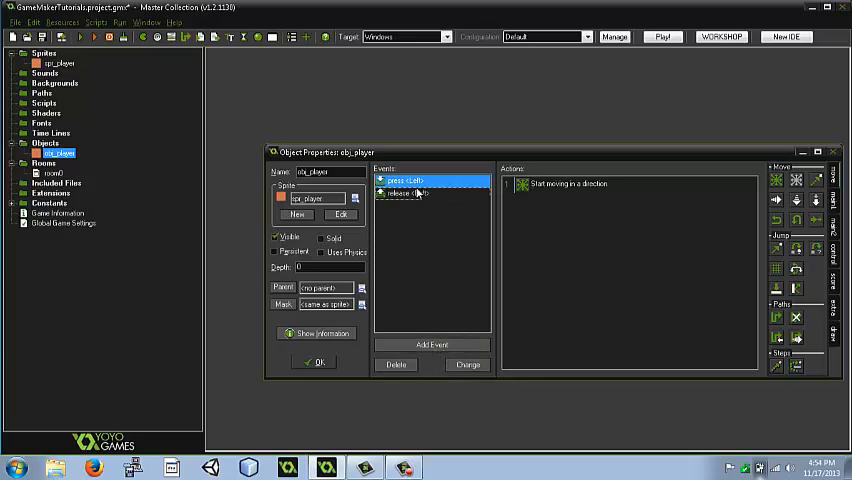
left_click(432, 344)
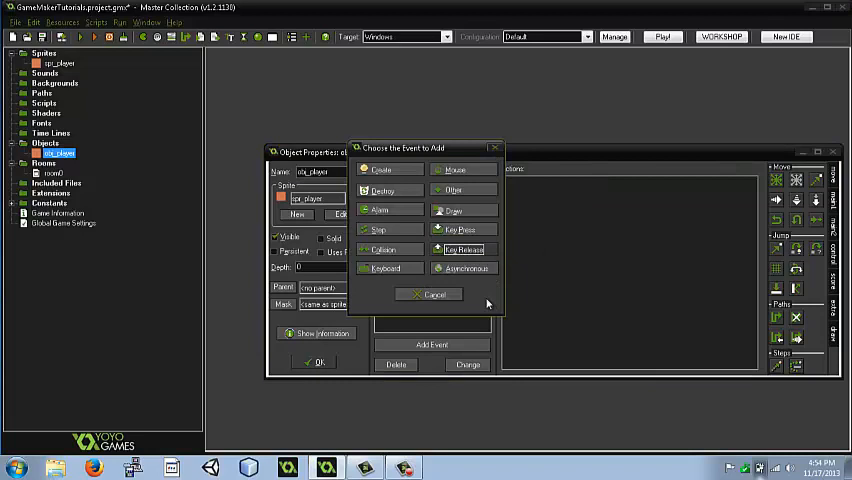
left_click(459, 229)
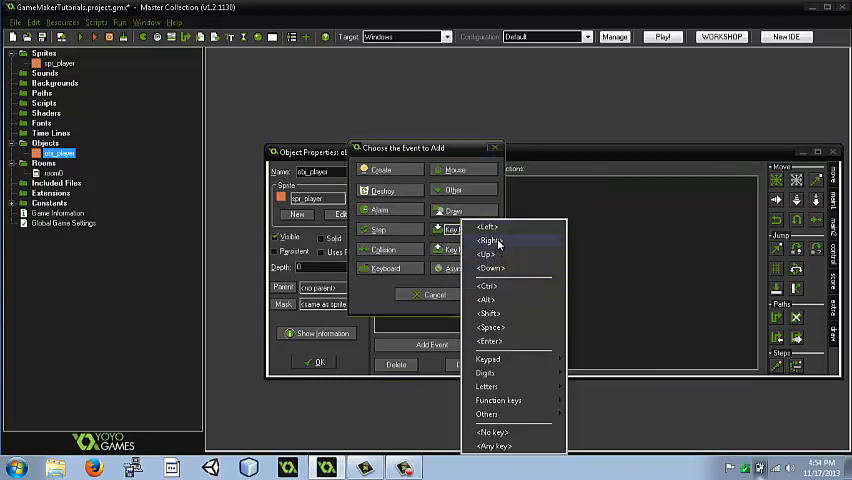
left_click(491, 240)
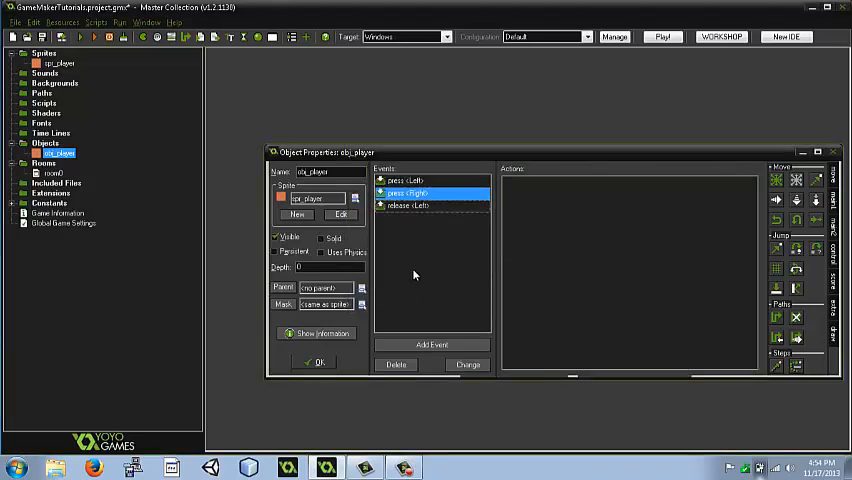
Step: Add a Right key release event that stops movement, then close obj_player's properties
left_click(432, 344)
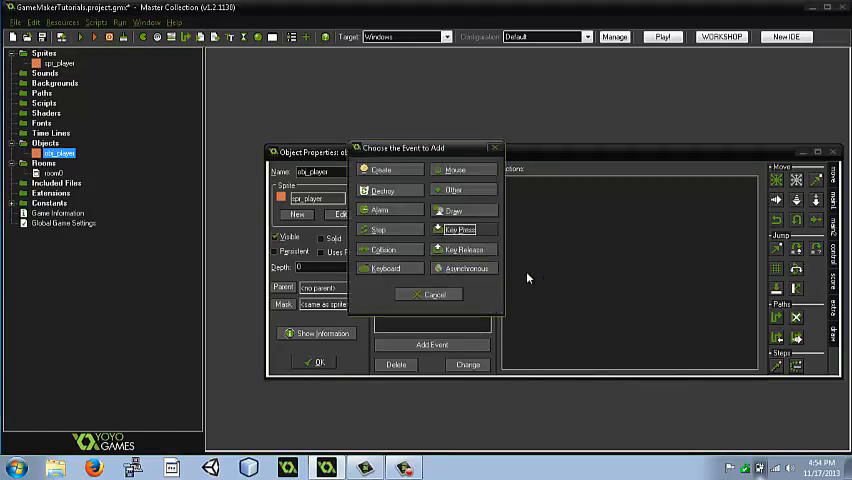
left_click(459, 229)
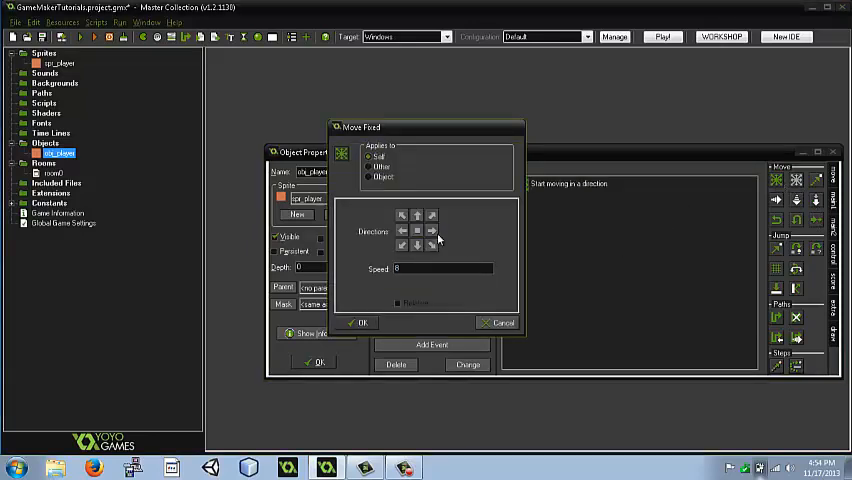
left_click(359, 322)
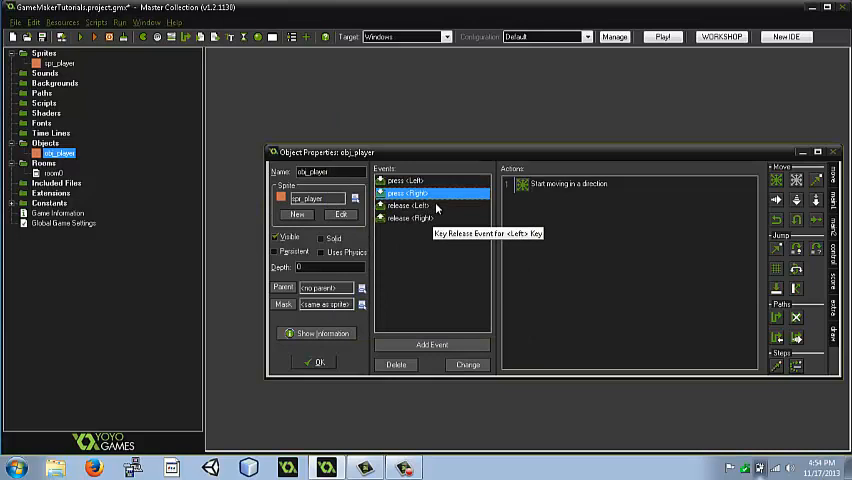
left_click(420, 218)
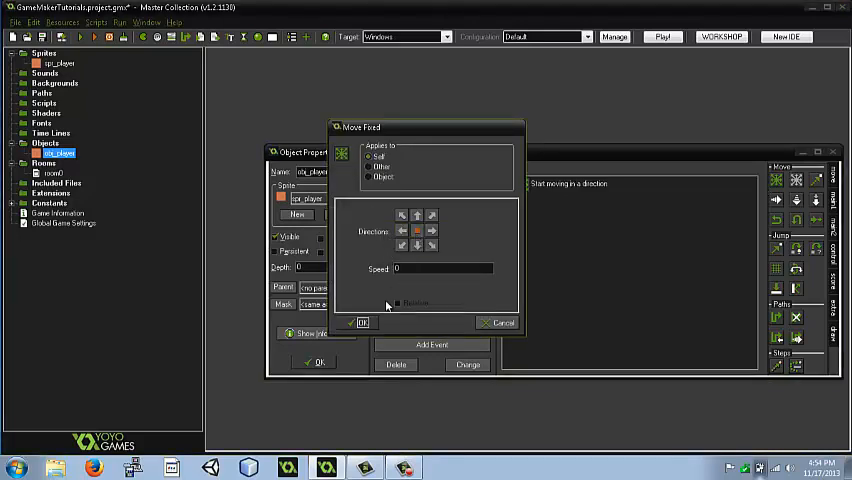
left_click(360, 322)
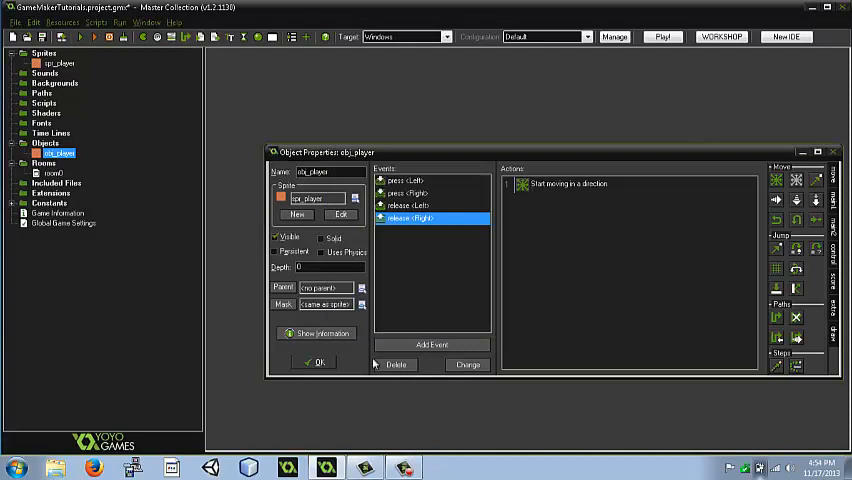
left_click(315, 362)
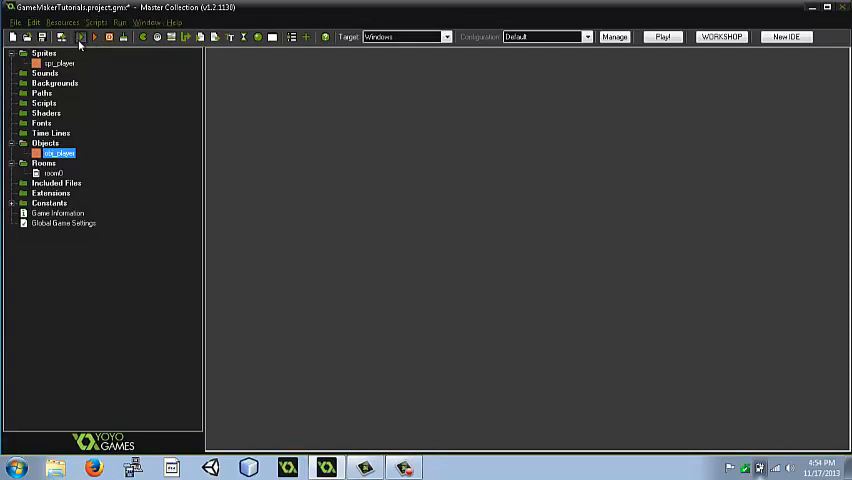
left_click(80, 37)
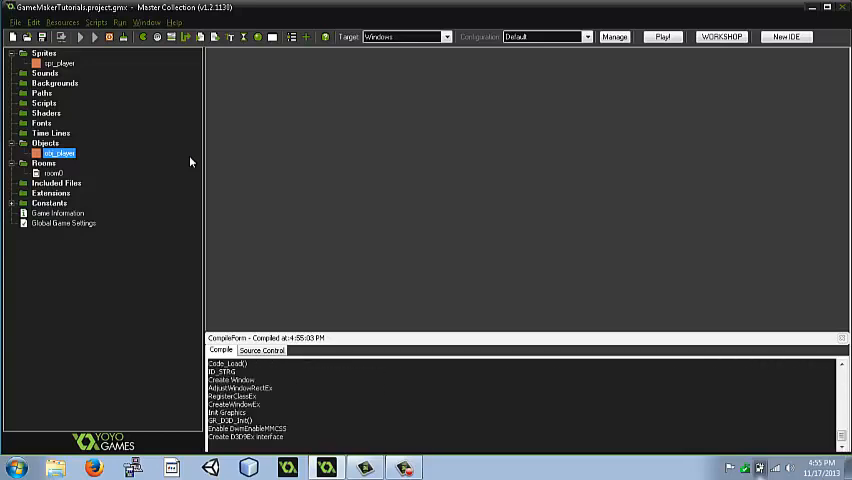
left_click(661, 37)
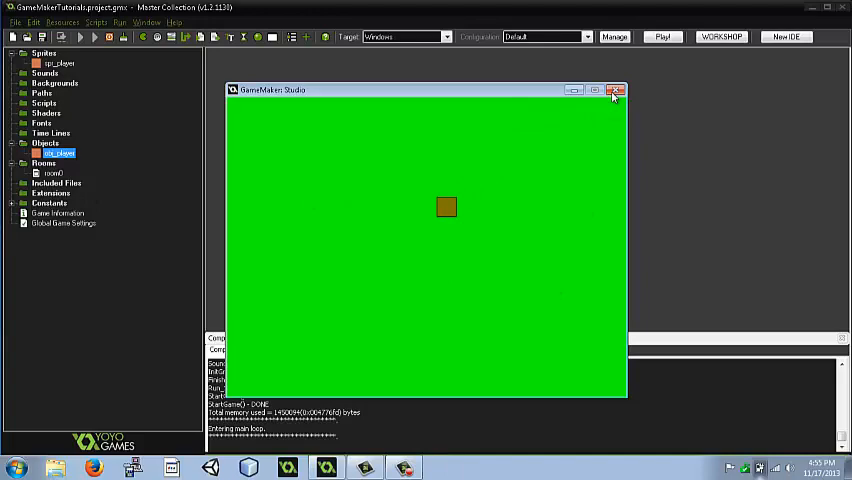
left_click(615, 90)
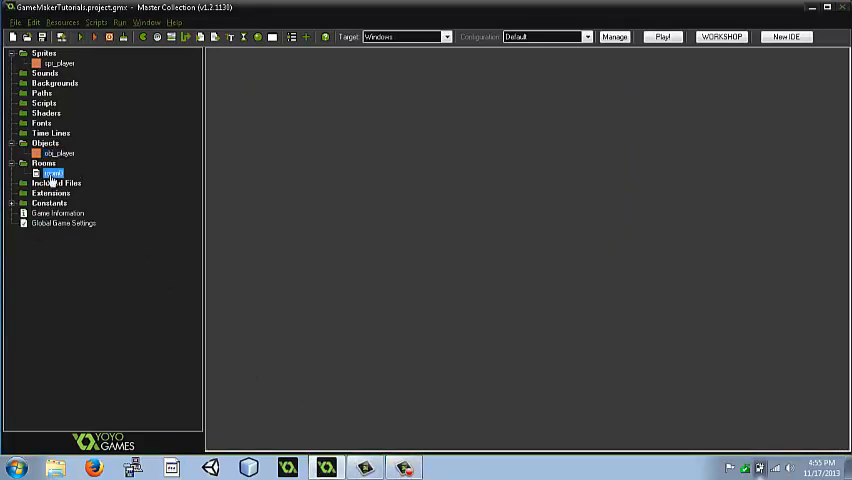
Step: Open obj_player and add an Up key press event that moves the player upward
double_click(52, 173)
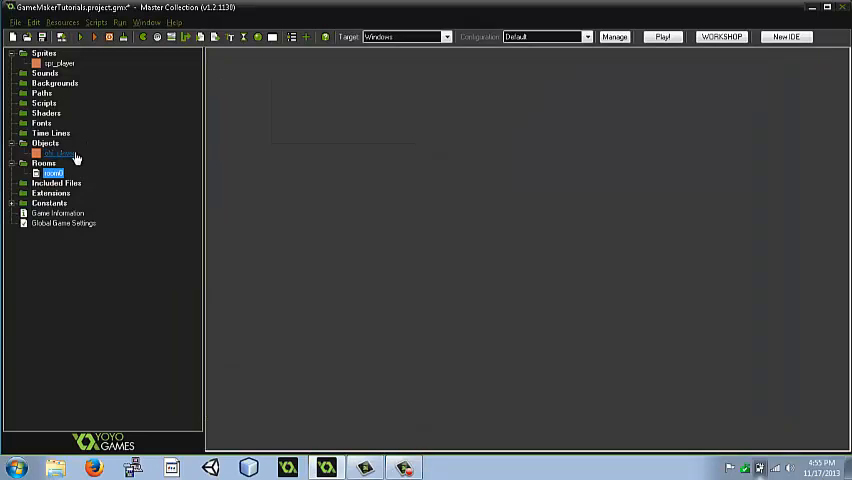
double_click(60, 152)
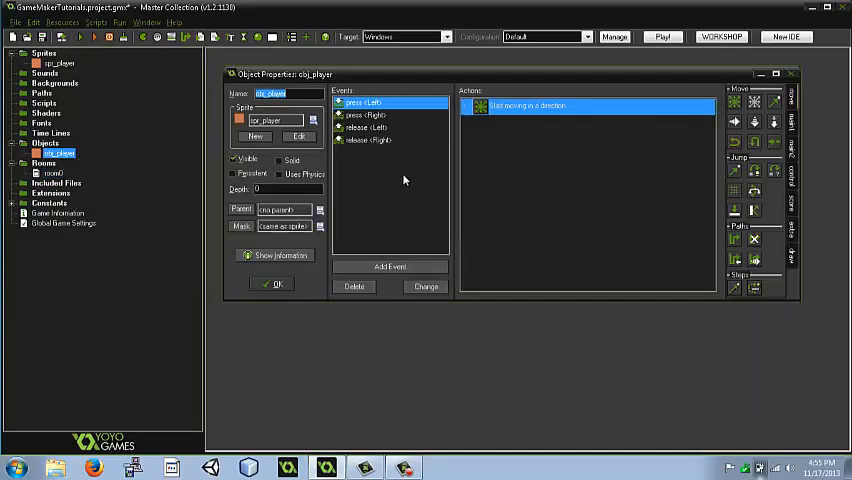
left_click(390, 266)
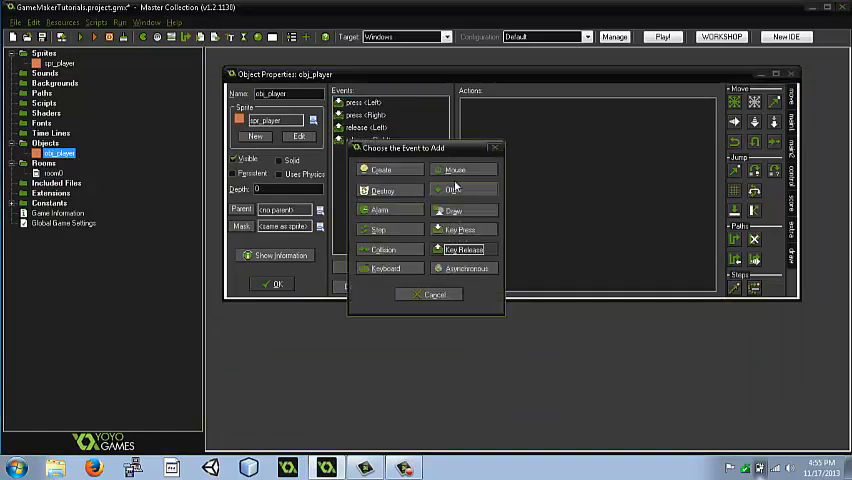
left_click(385, 267)
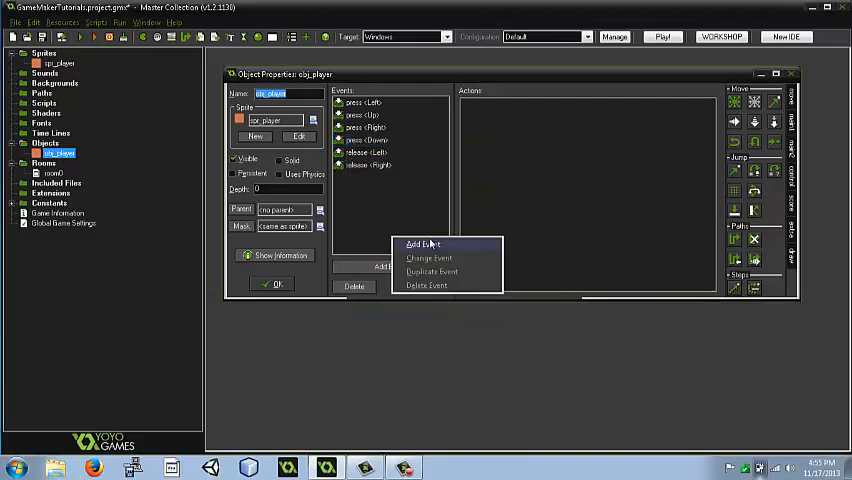
left_click(422, 244)
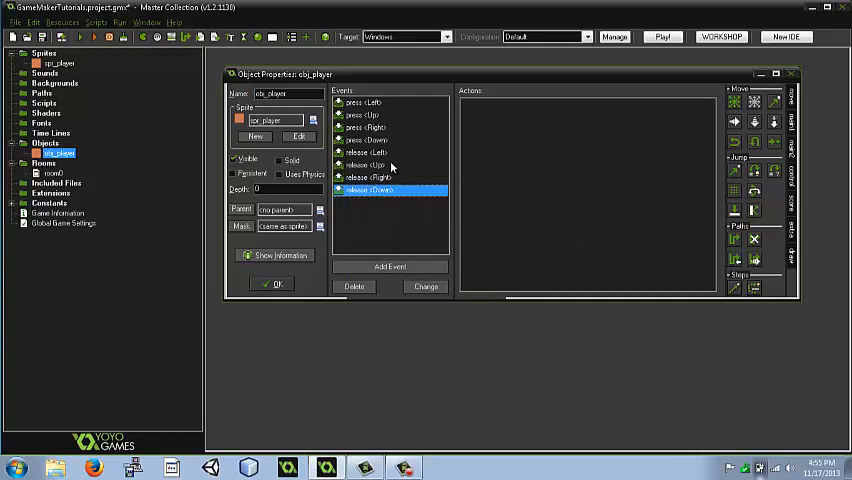
left_click(365, 114)
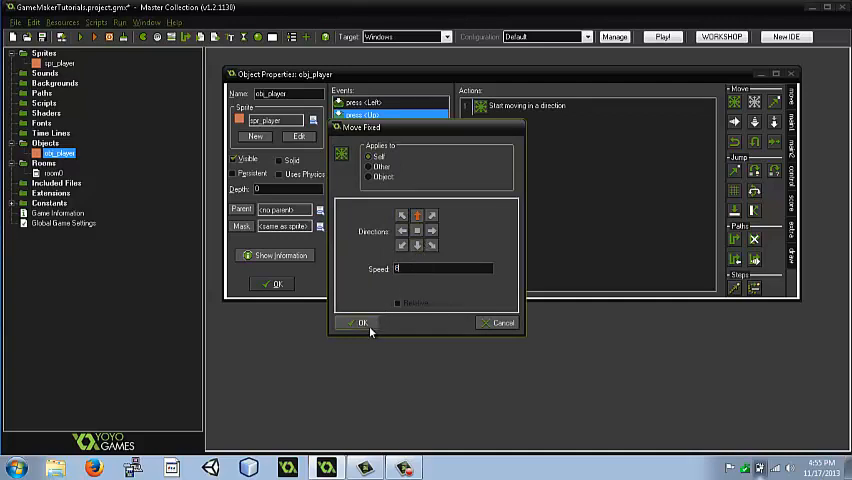
left_click(362, 322)
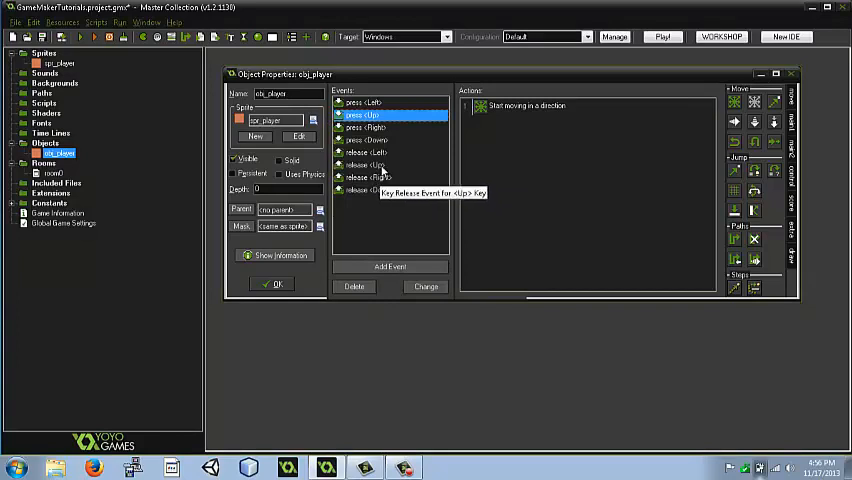
Step: Add the Down key press event and Up/Down key release events that stop movement
left_click(368, 140)
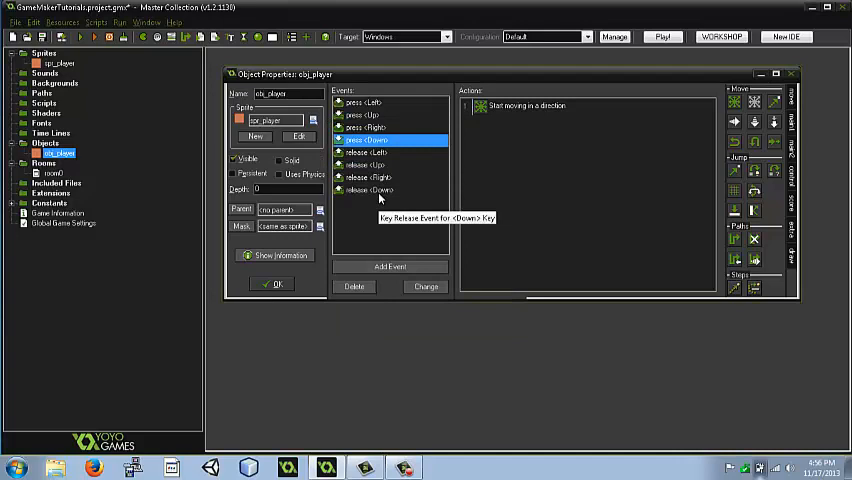
left_click(370, 190)
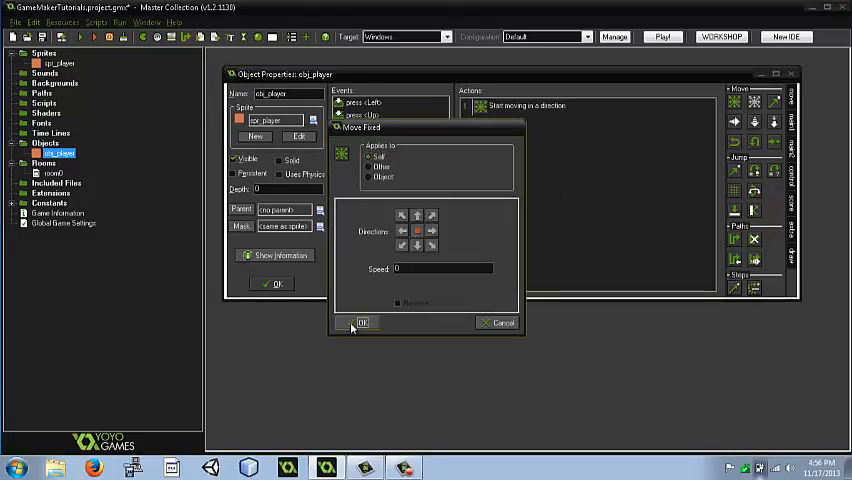
left_click(361, 322)
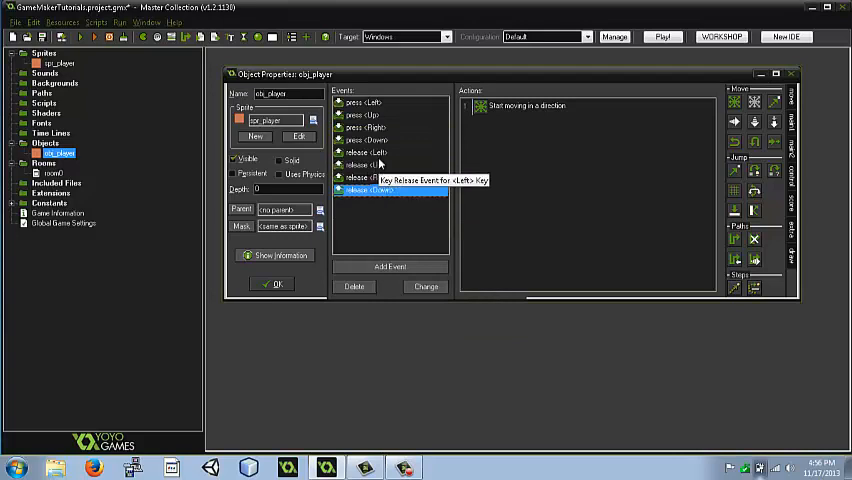
left_click(370, 152)
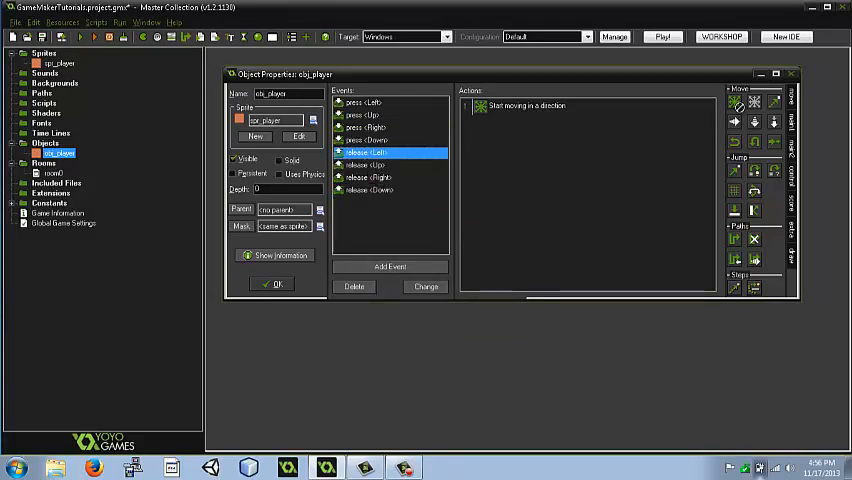
left_click(370, 164)
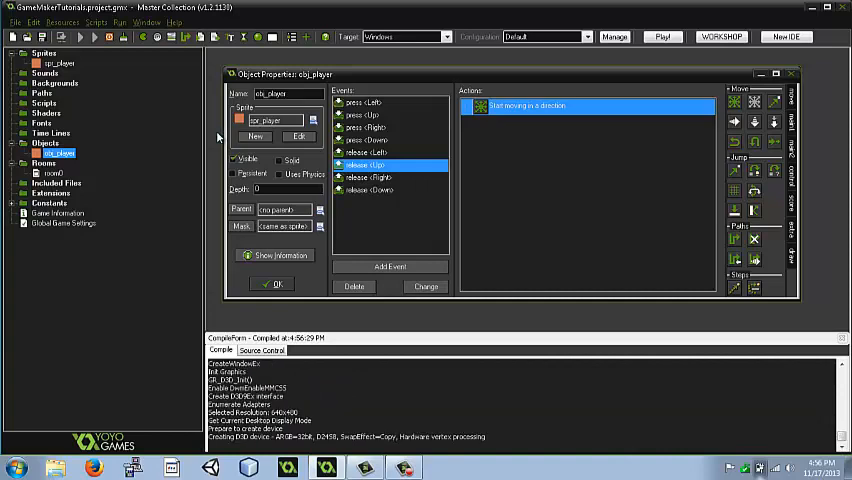
Step: Run the game to test obj_player moving up, down, left and right
left_click(663, 37)
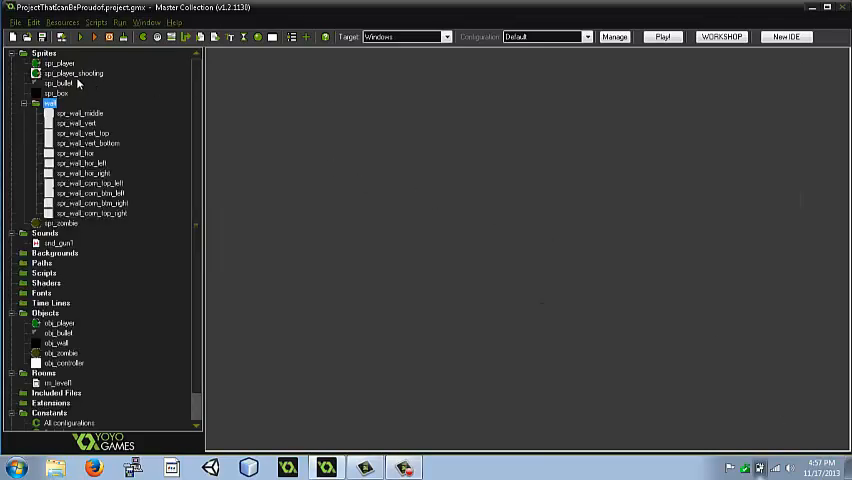
mouse_move(80, 37)
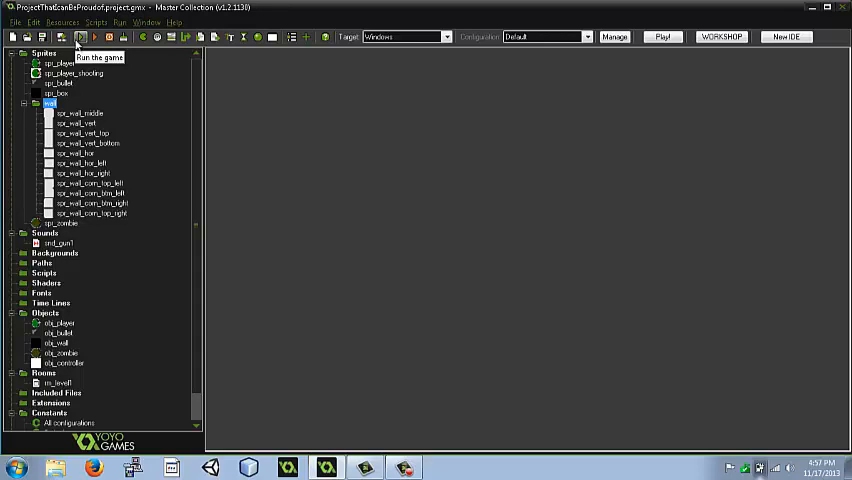
Step: Launch a test run of the zombie shooter project
left_click(80, 37)
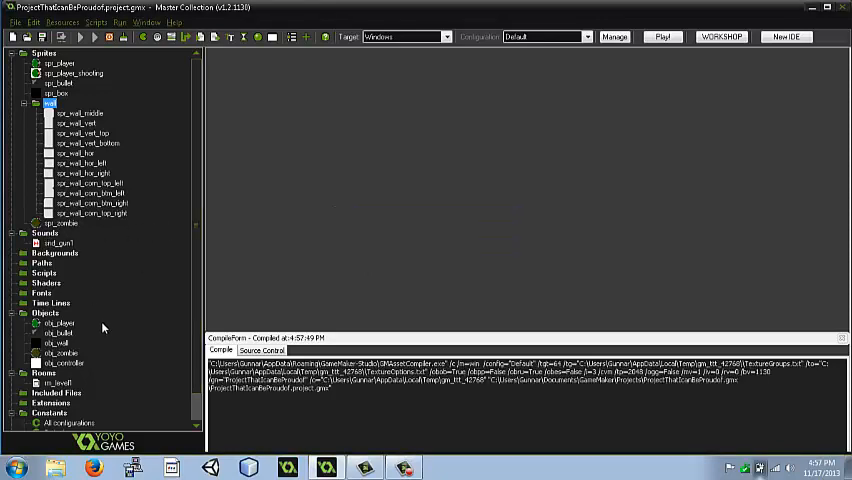
left_click(88, 213)
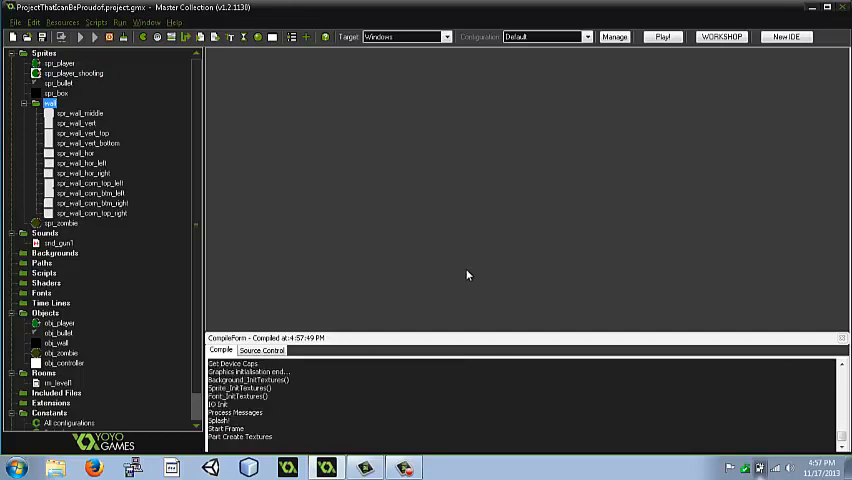
Step: Play the zombie shooter in the grey room, then close it and scroll the resource tree
left_click(661, 37)
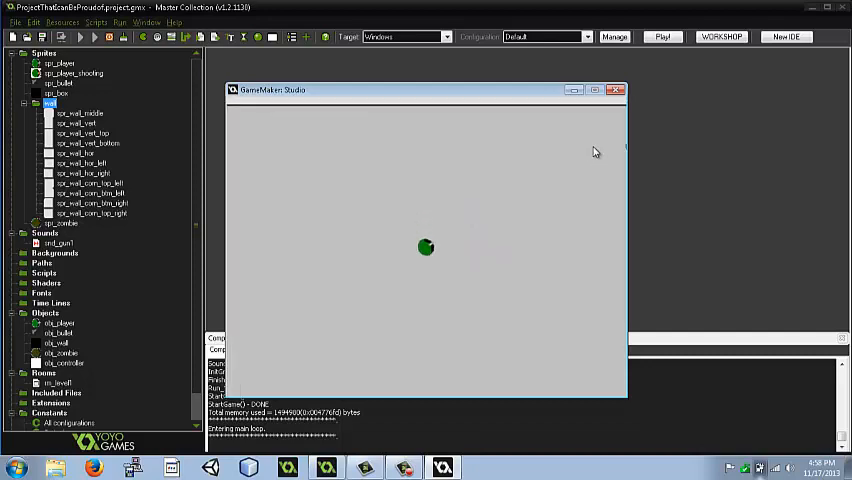
mouse_move(500, 283)
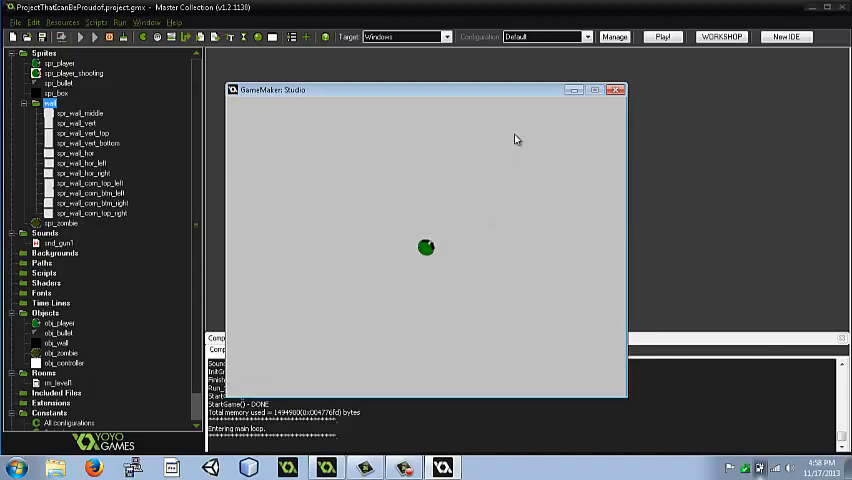
mouse_move(589, 152)
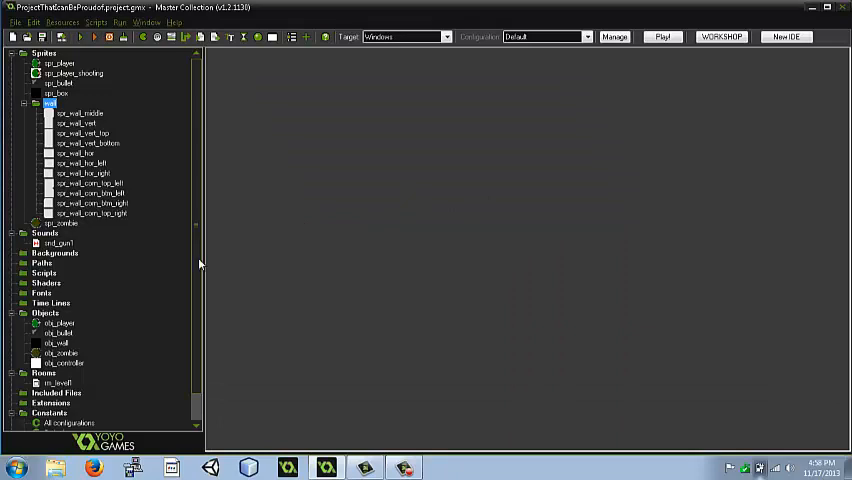
scroll("down", 3)
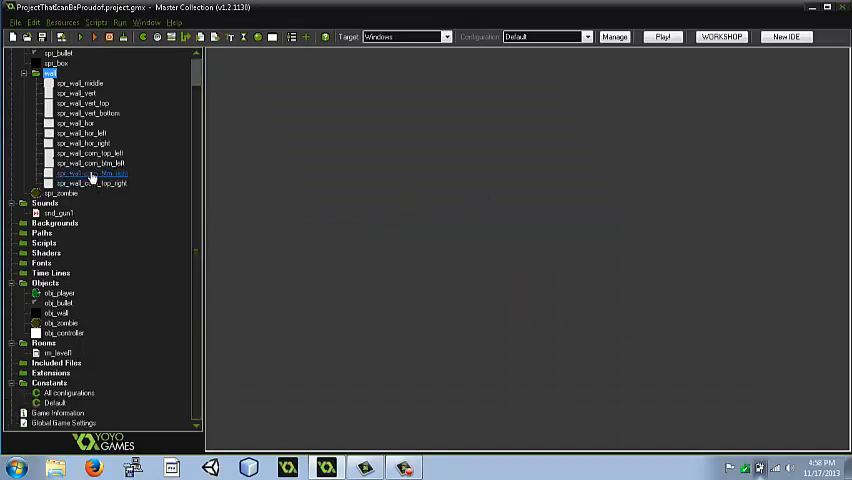